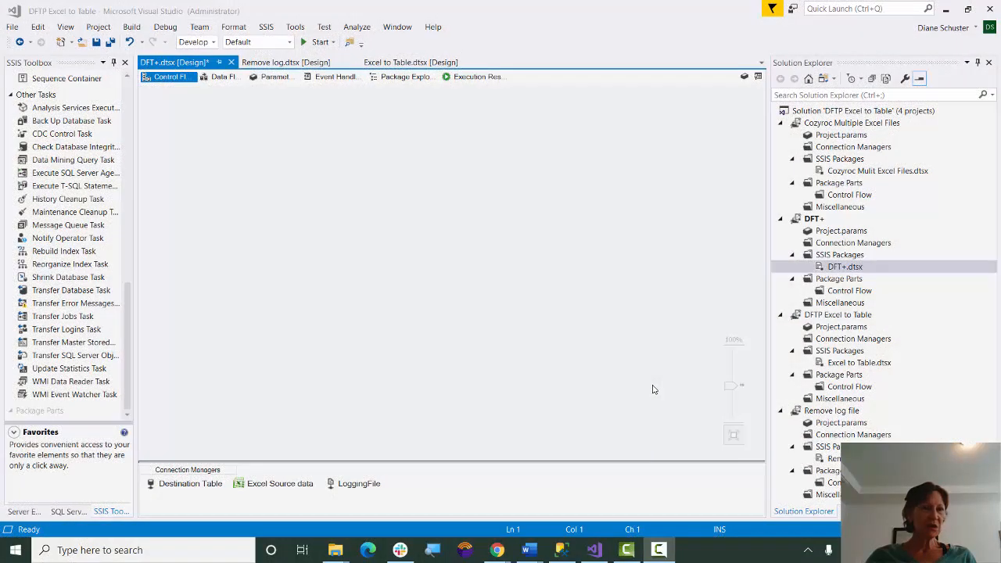
mouse_move(347, 362)
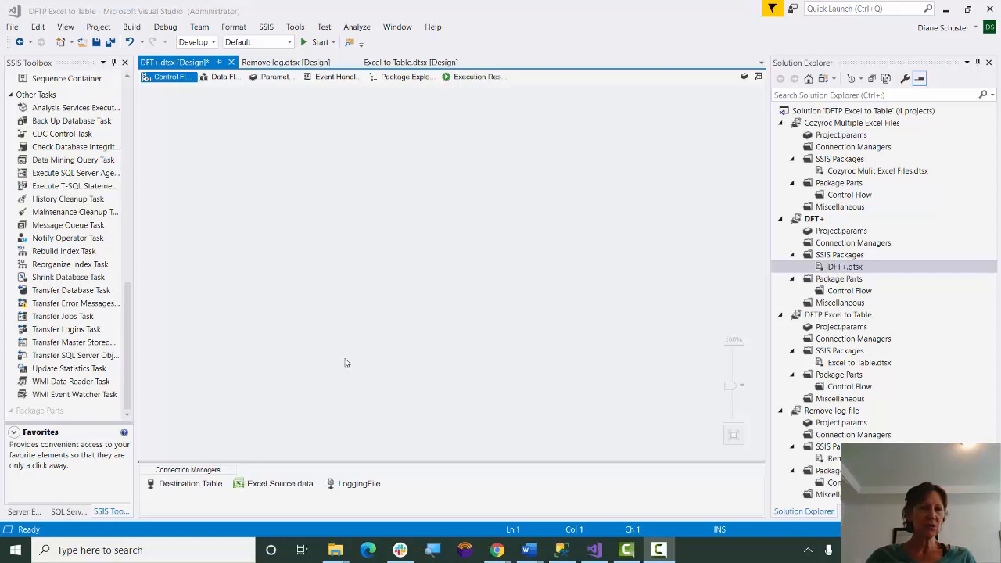
mouse_move(324, 400)
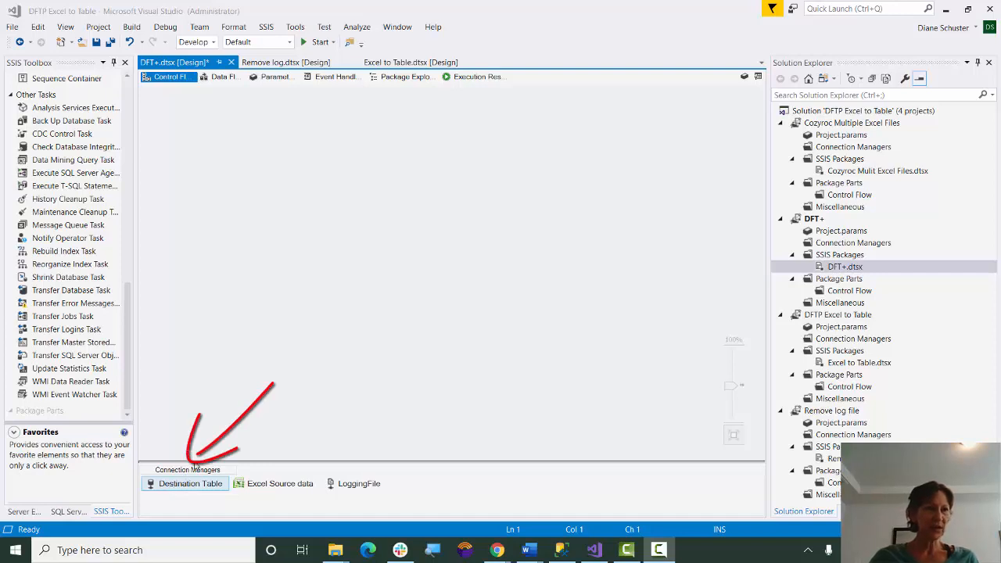
Add a Data Flow Task Plus to the control flow and bring up its properties.
scroll("down", 3)
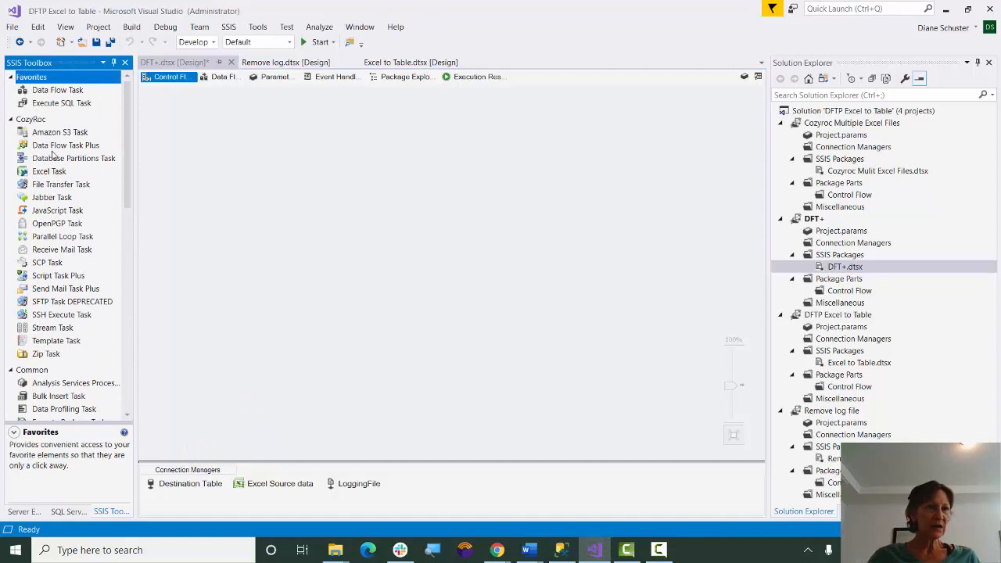
left_click(66, 144)
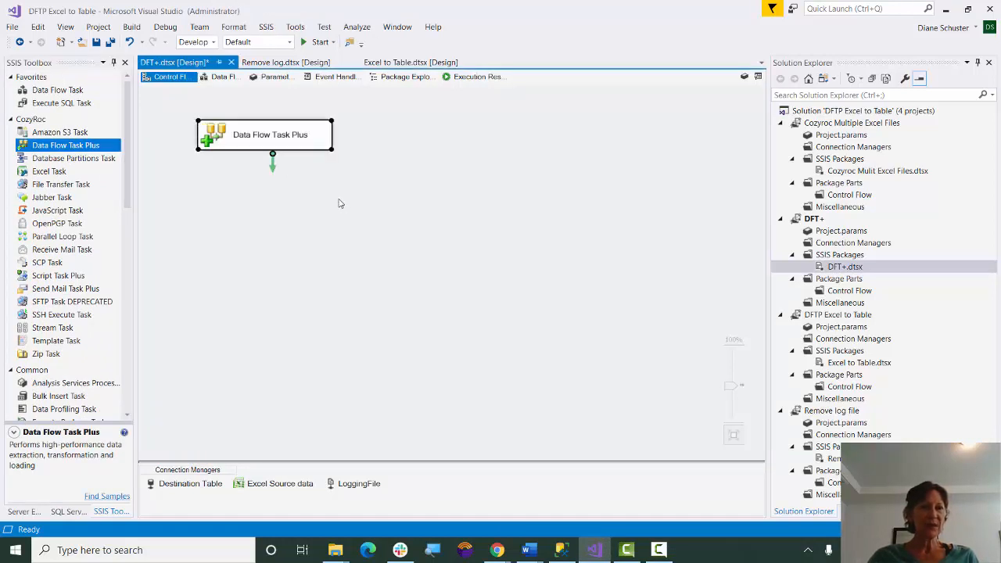
right_click(269, 135)
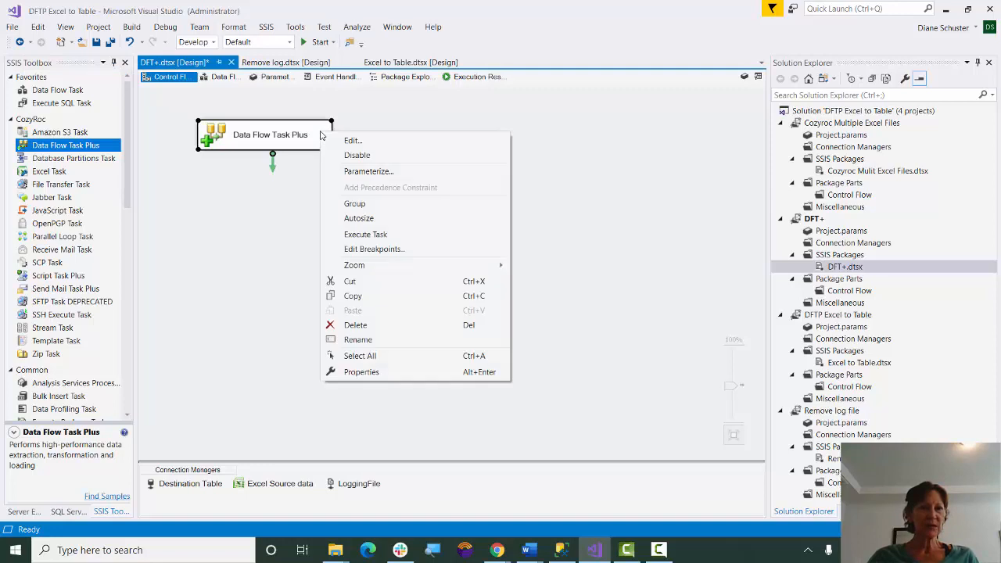
left_click(391, 377)
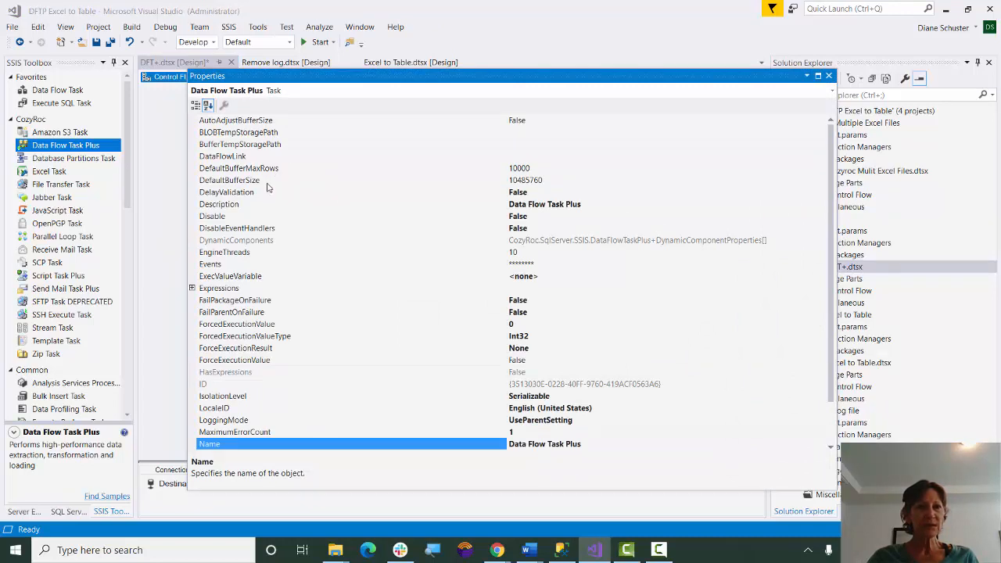
Change the task's DelayValidation property to a new value.
left_click(227, 191)
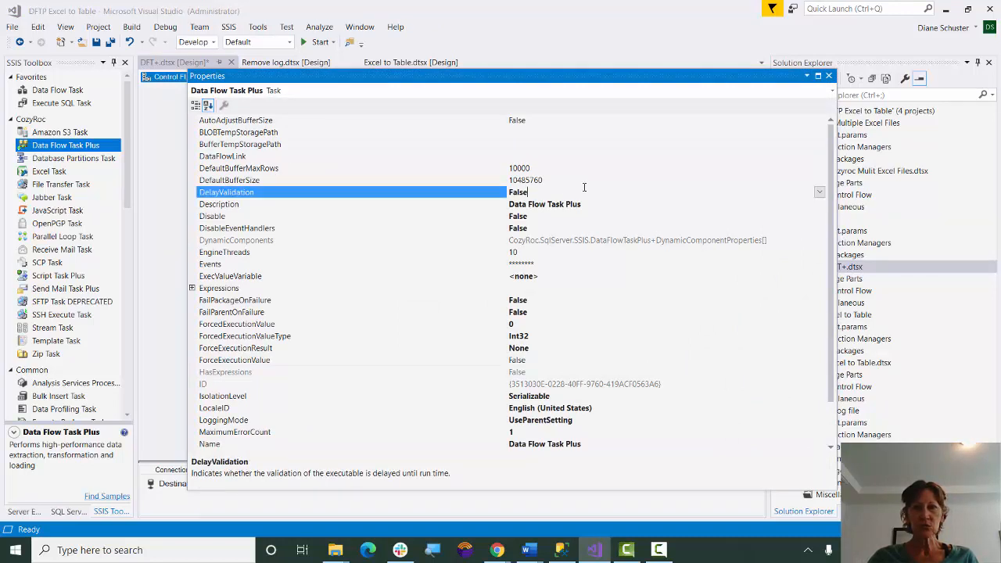
left_click(819, 191)
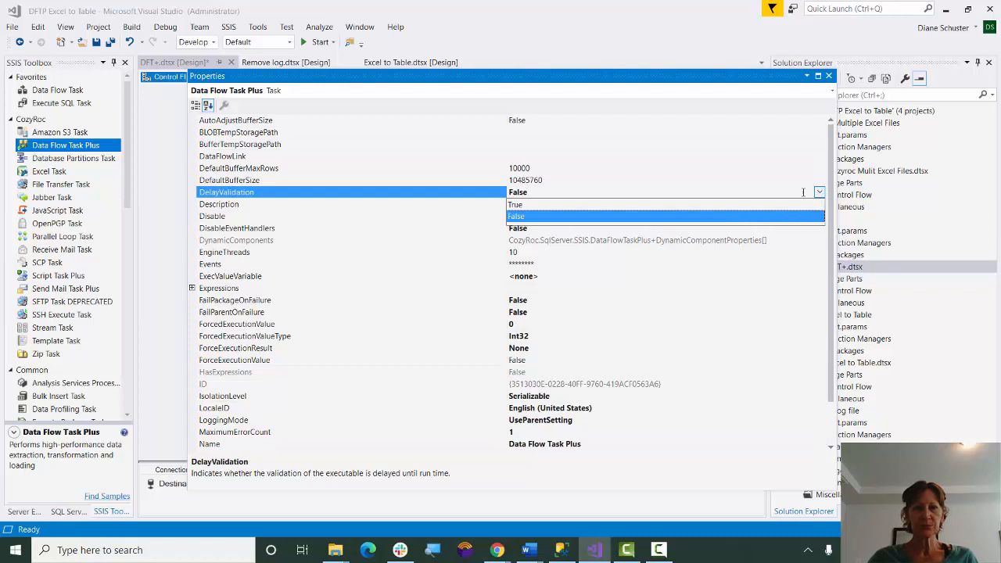
left_click(514, 203)
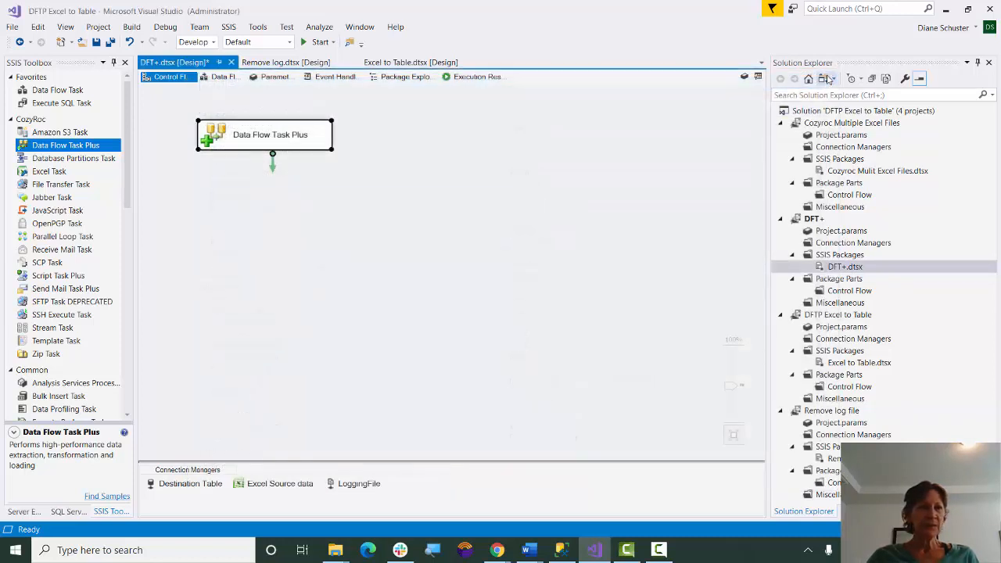
Place an Excel Source Plus component on the Data Flow Task Plus's data flow surface.
left_click(222, 78)
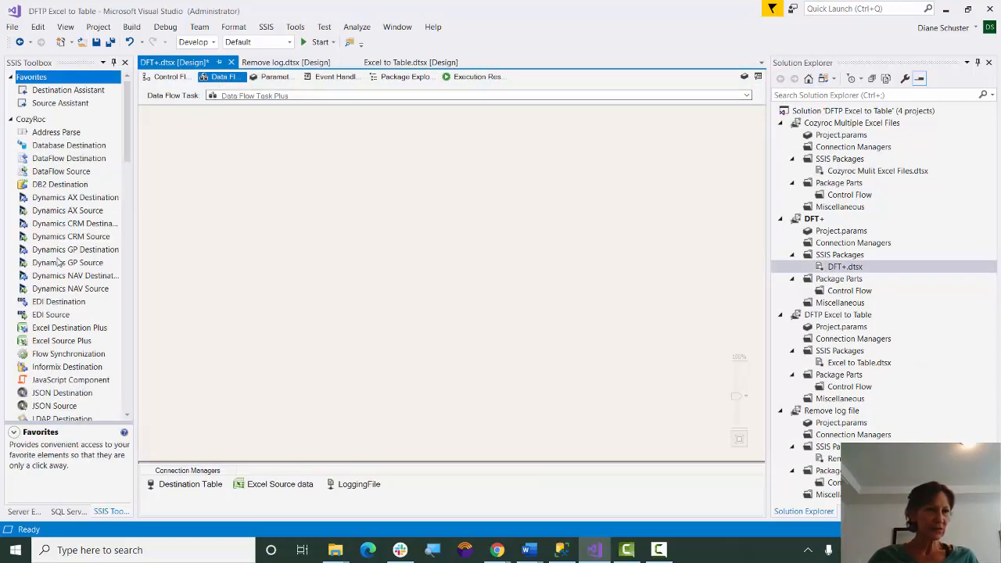
mouse_move(44, 341)
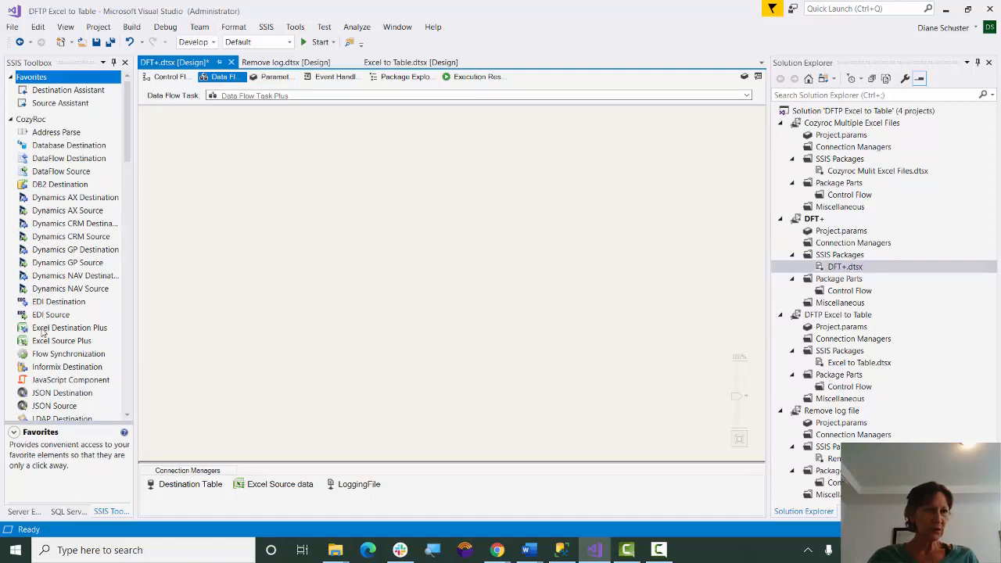
left_click(63, 341)
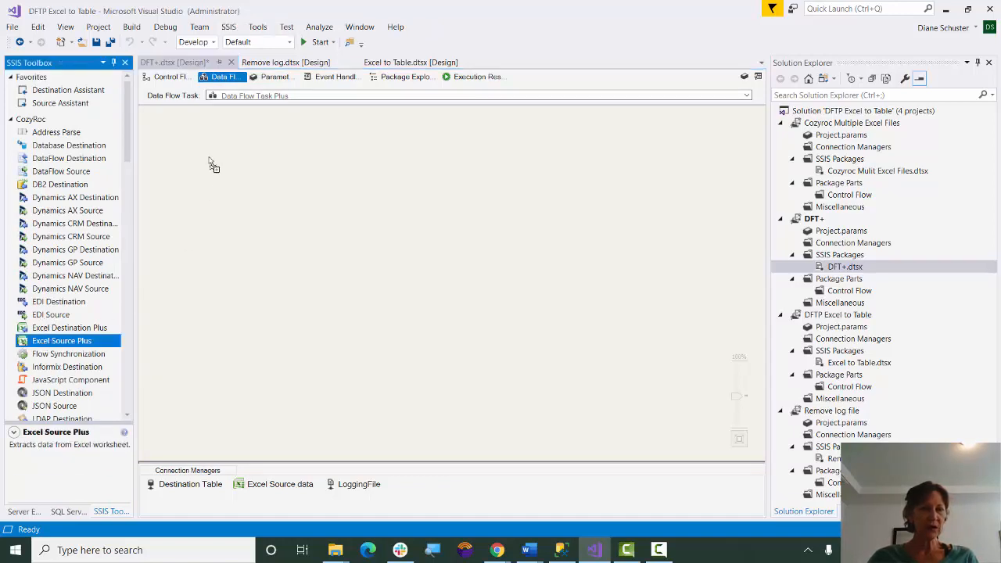
left_click_drag(62, 341, 251, 159)
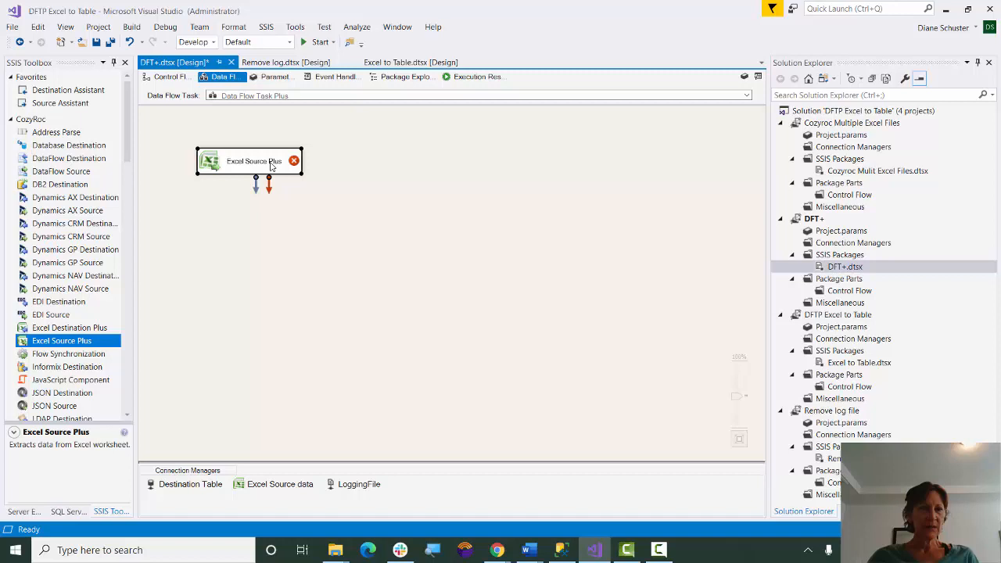
Point Excel Source Plus at the Excel Source data connection's List worksheet and review its columns.
double_click(248, 159)
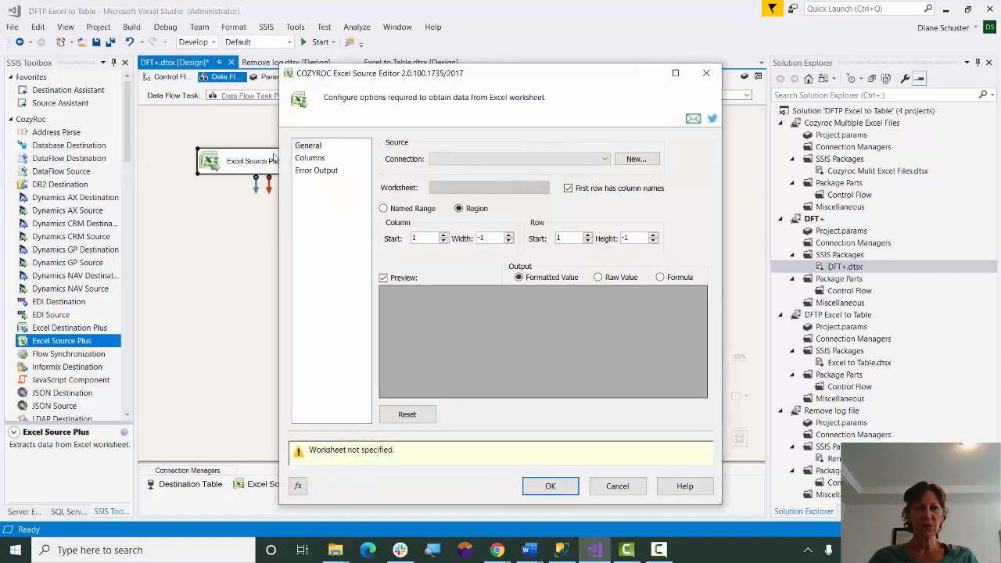
left_click(601, 160)
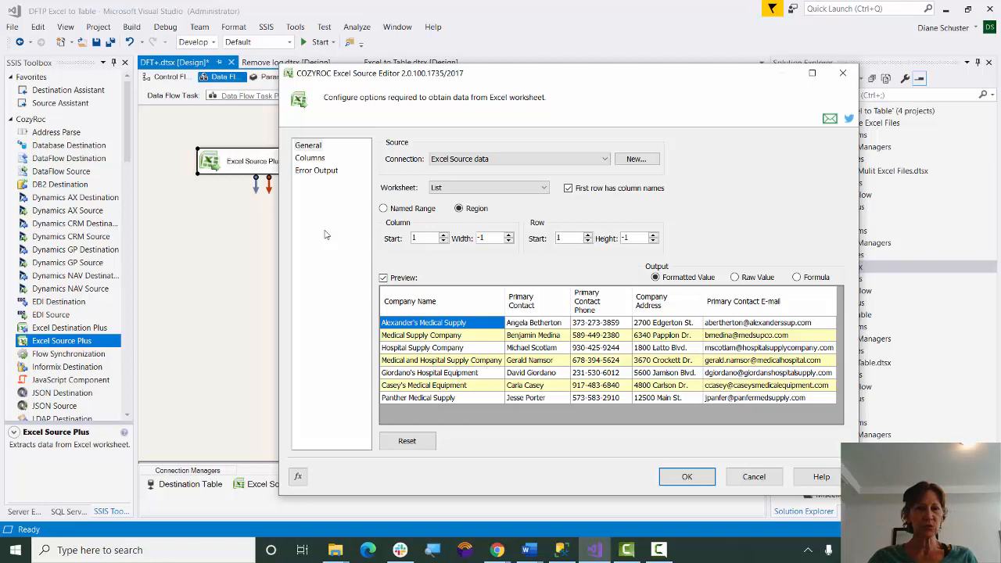
left_click(309, 156)
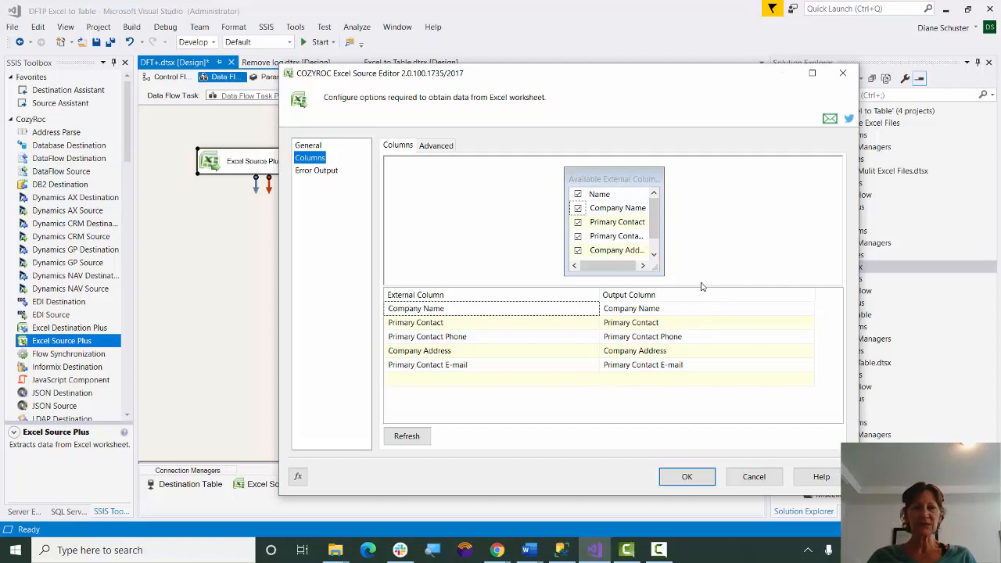
mouse_move(736, 247)
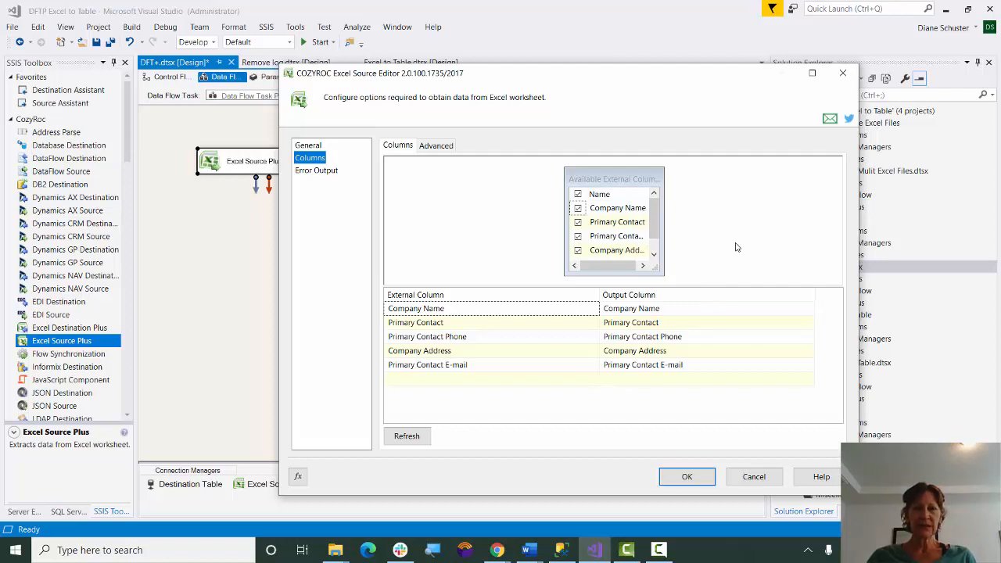
Confirm the source settings and remove its static columns, replacing them with THUNK_COLUMN.
left_click(686, 476)
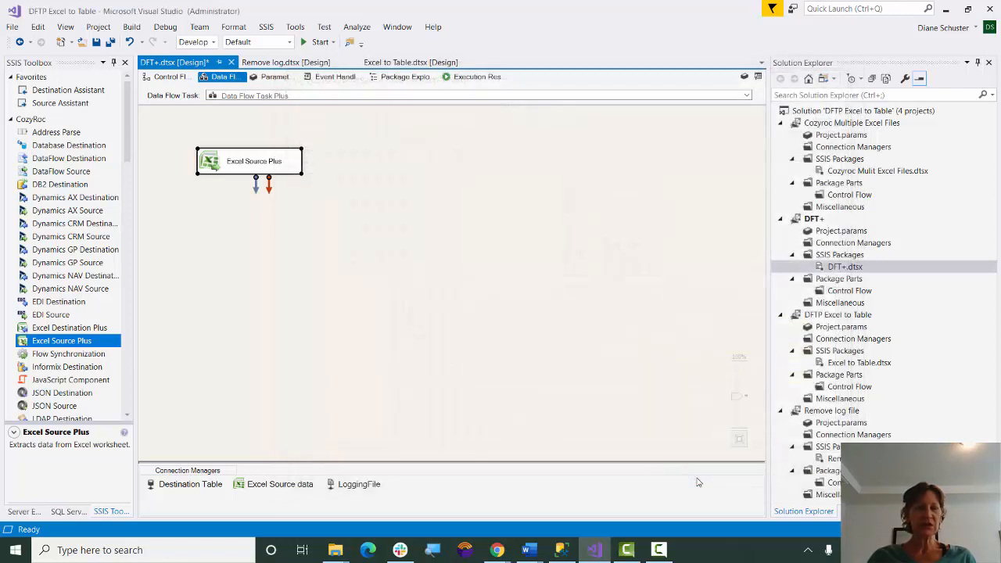
mouse_move(306, 229)
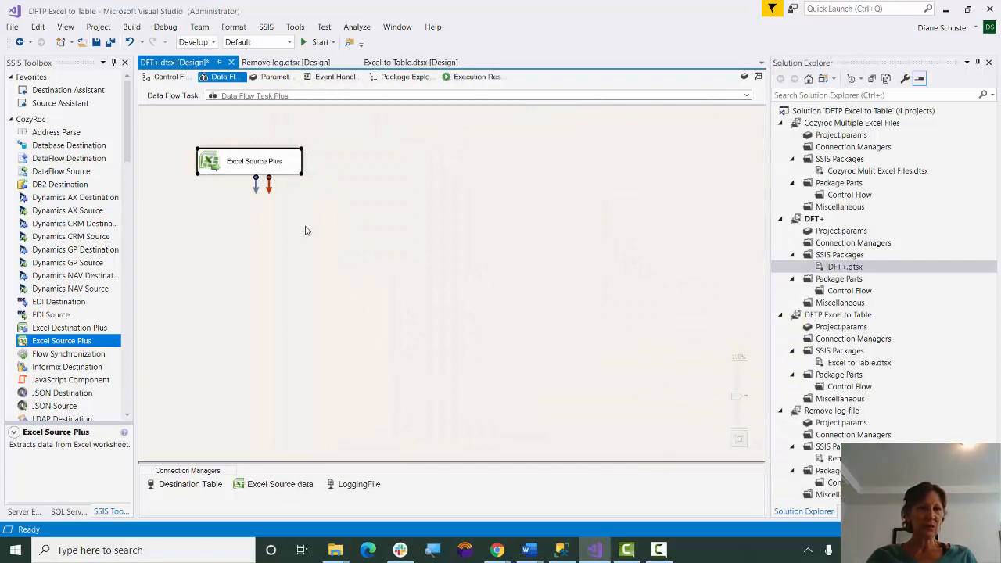
right_click(253, 161)
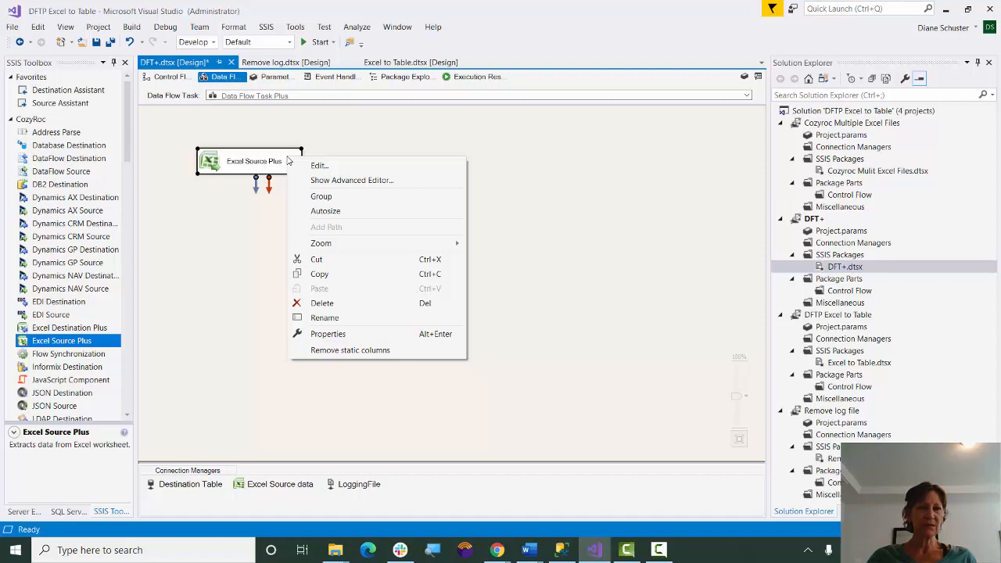
mouse_move(356, 274)
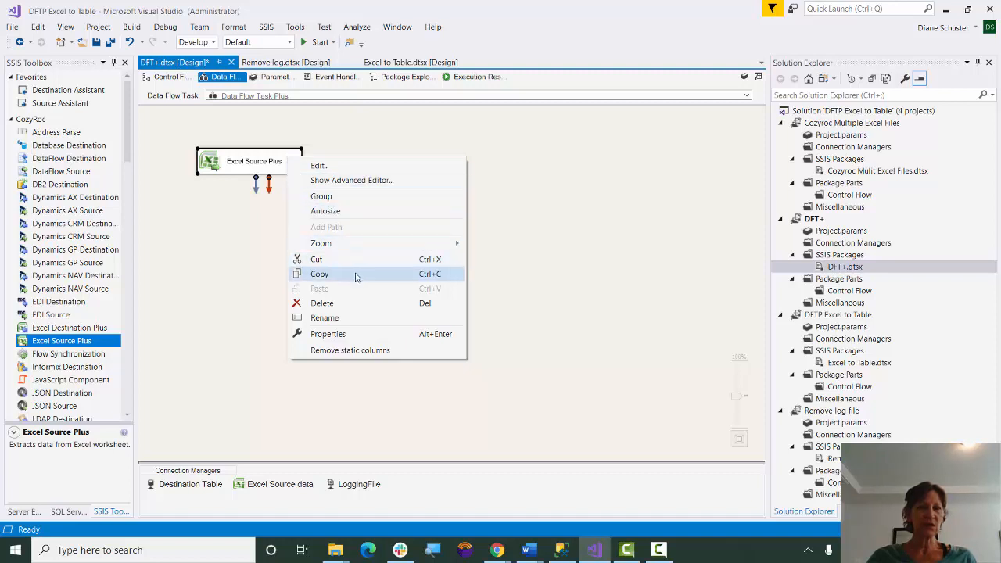
mouse_move(350, 350)
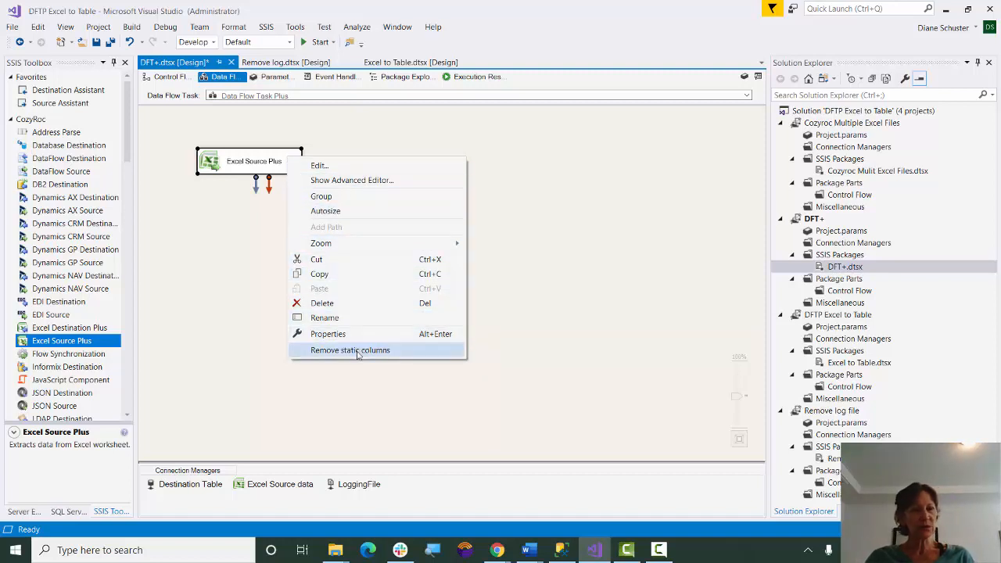
mouse_move(400, 354)
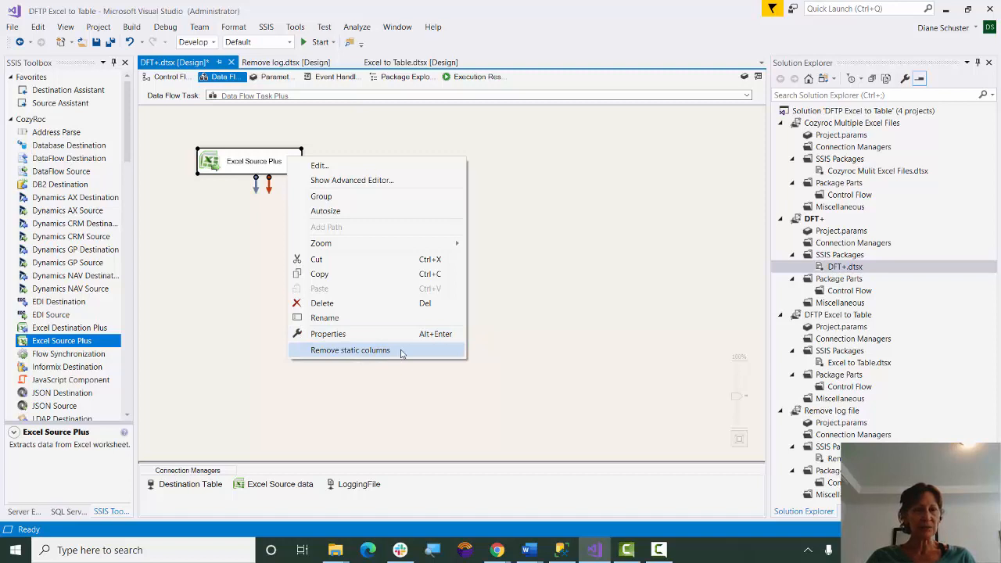
left_click(349, 351)
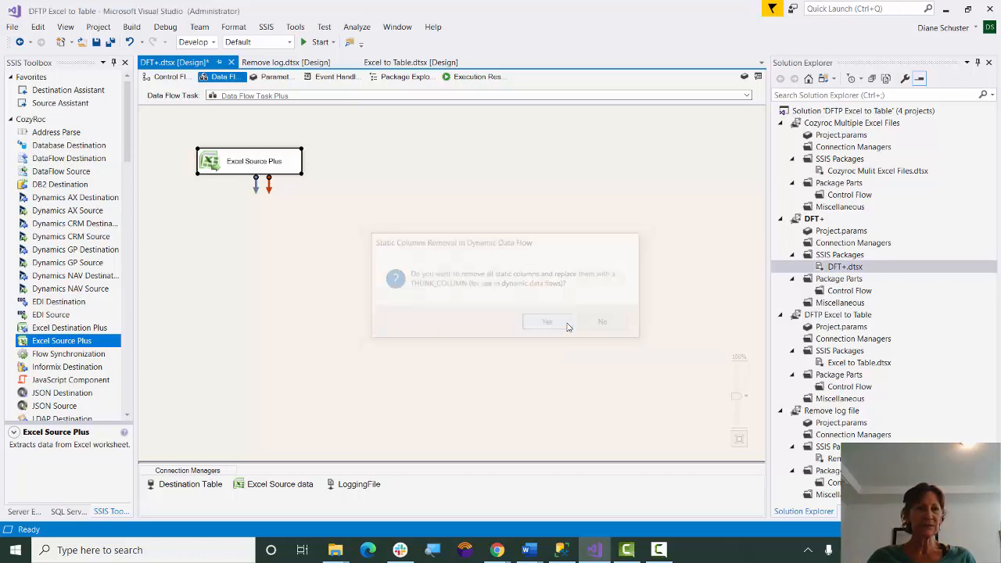
left_click(547, 322)
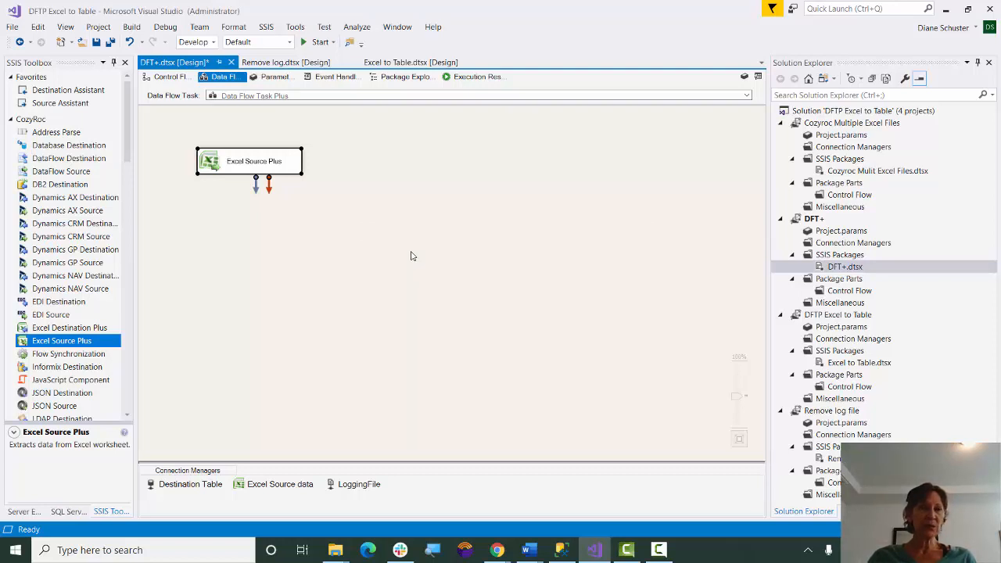
mouse_move(278, 160)
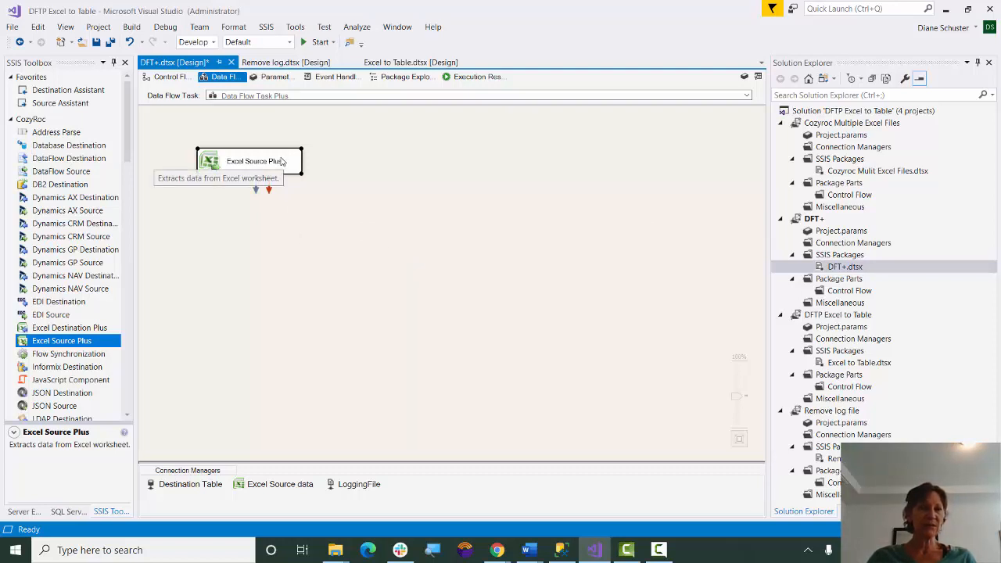
Show Excel Source Plus's advanced editor and its column mappings, now only THUNK_COLUMN.
right_click(258, 159)
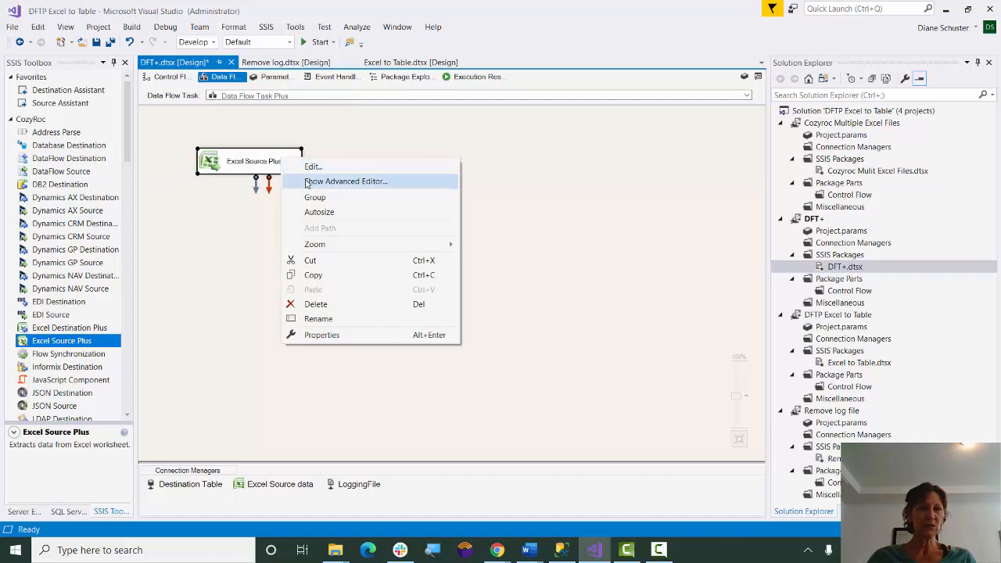
left_click(345, 181)
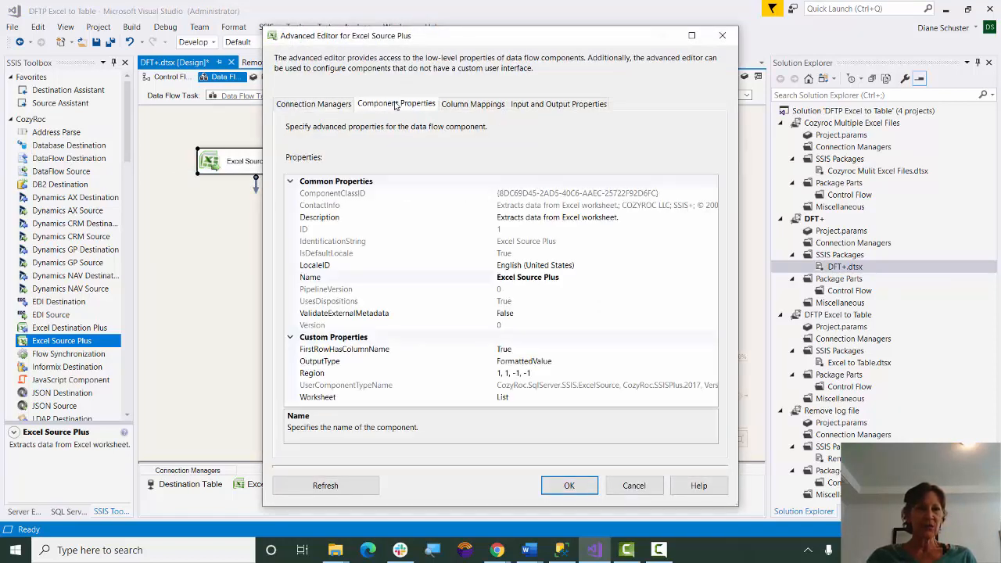
mouse_move(513, 168)
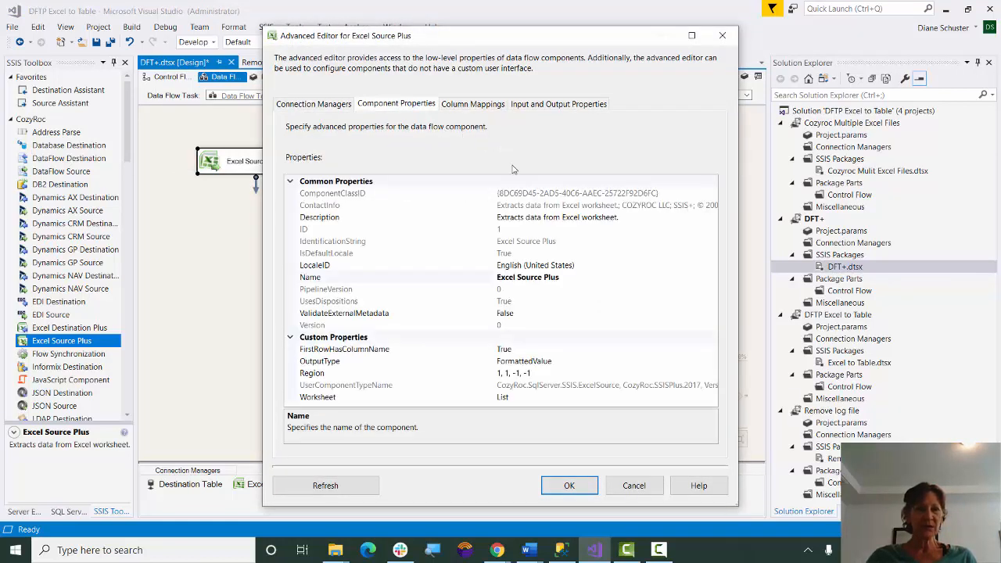
mouse_move(407, 315)
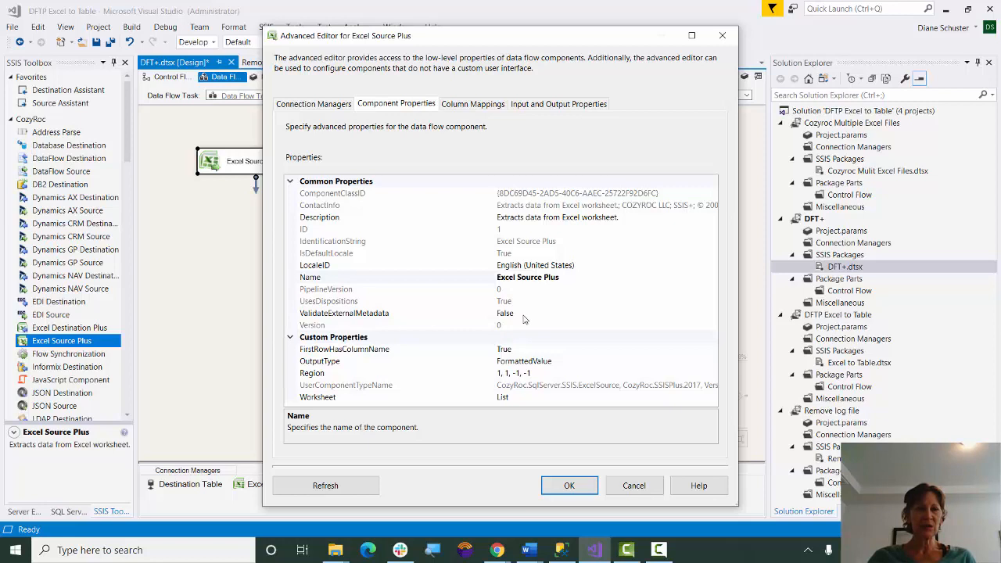
mouse_move(525, 297)
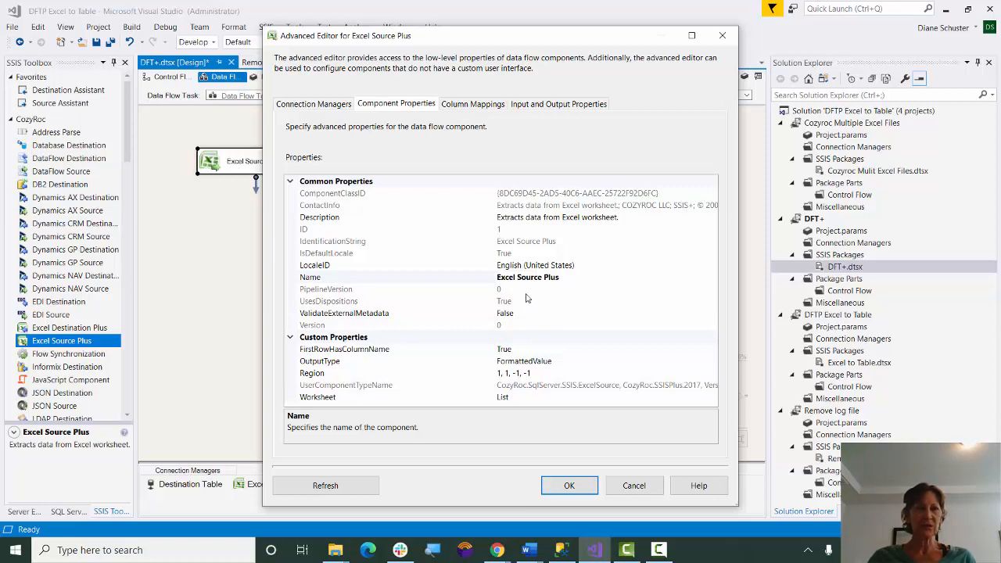
left_click(472, 103)
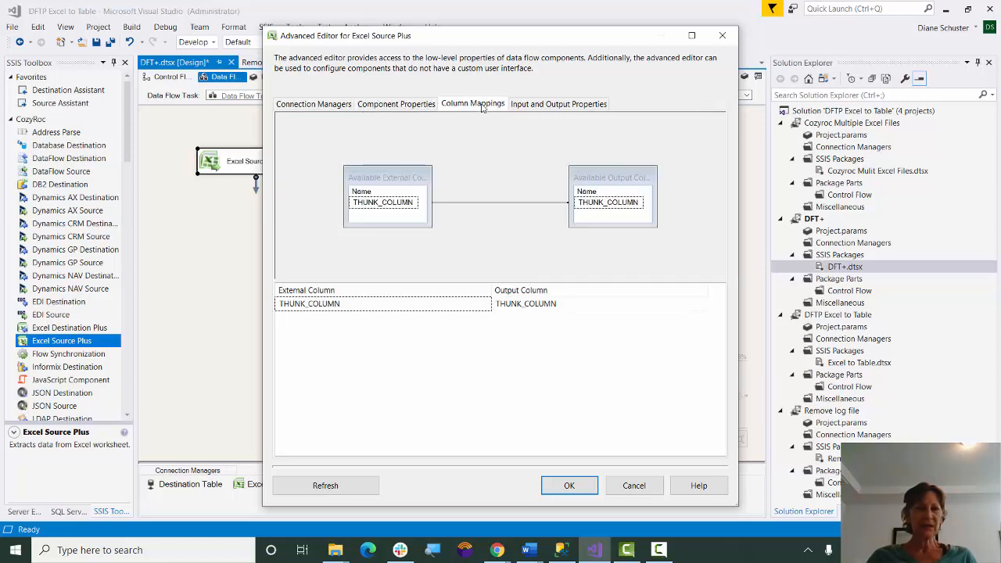
mouse_move(478, 147)
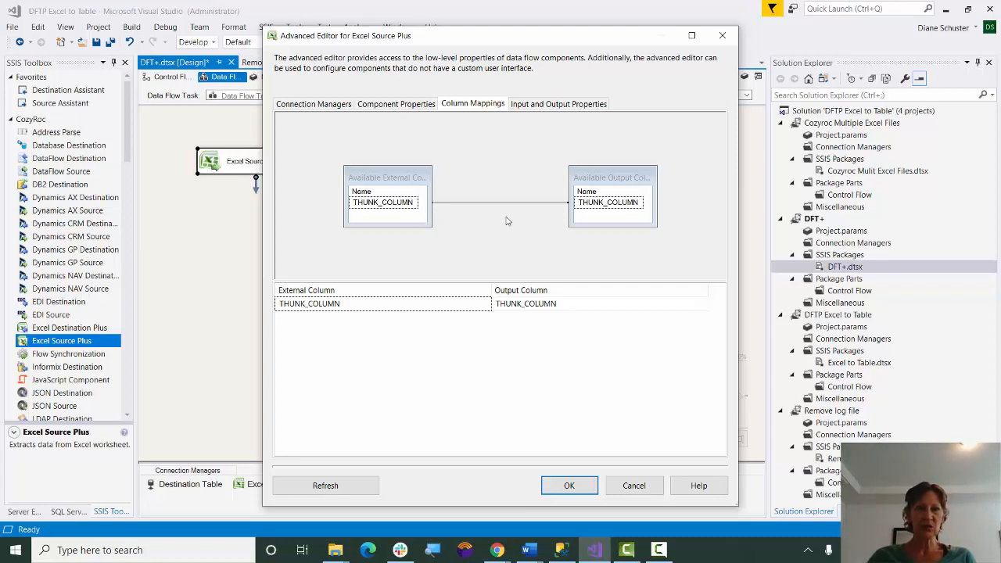
mouse_move(529, 222)
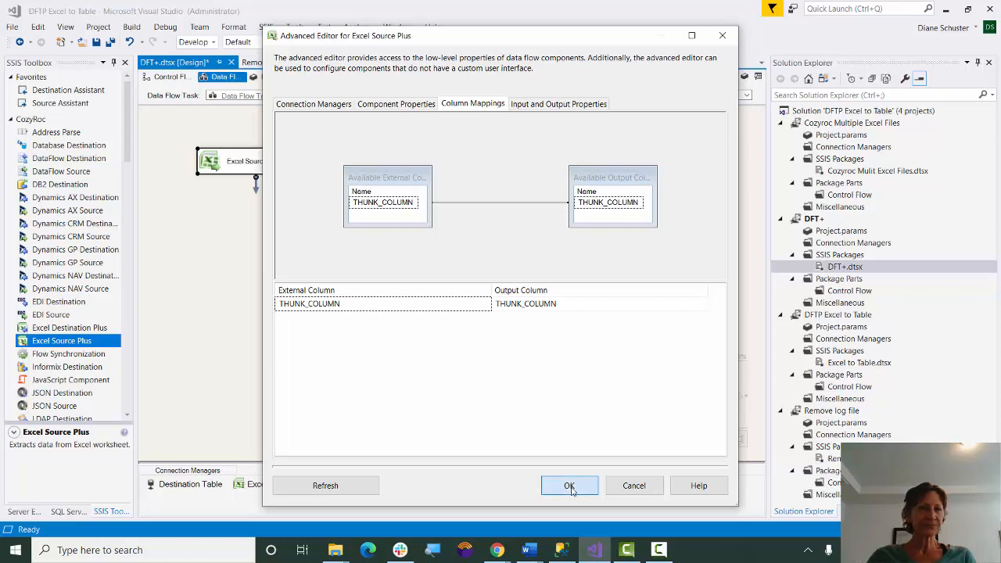
Close the advanced editor and add an OLE DB Destination below Excel Source Plus.
left_click(570, 484)
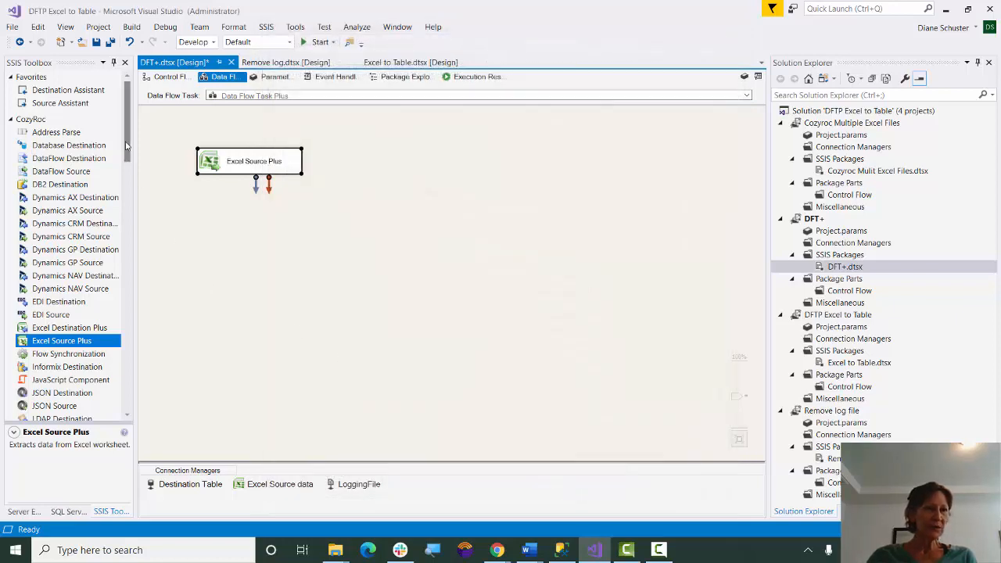
scroll("down", 3)
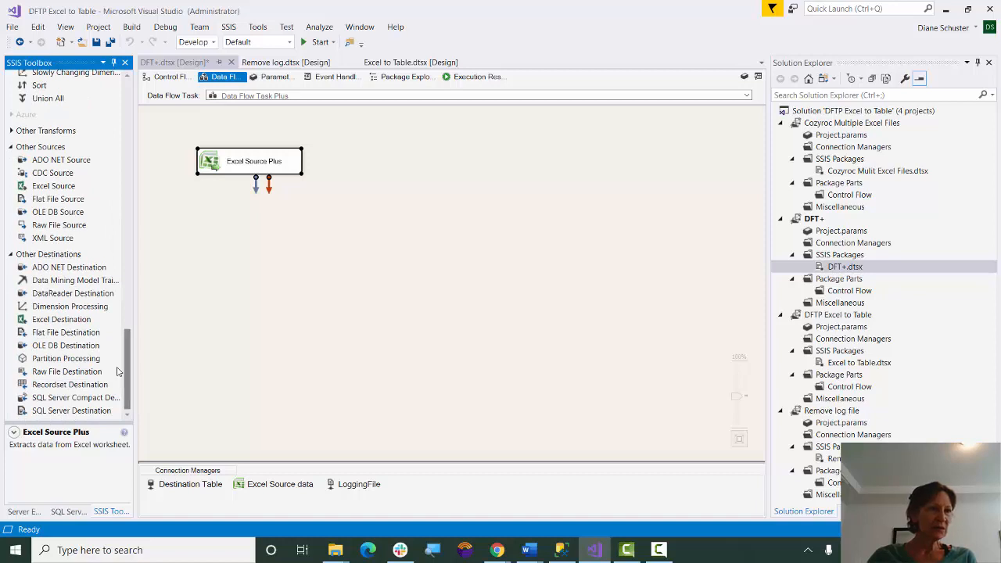
left_click(65, 345)
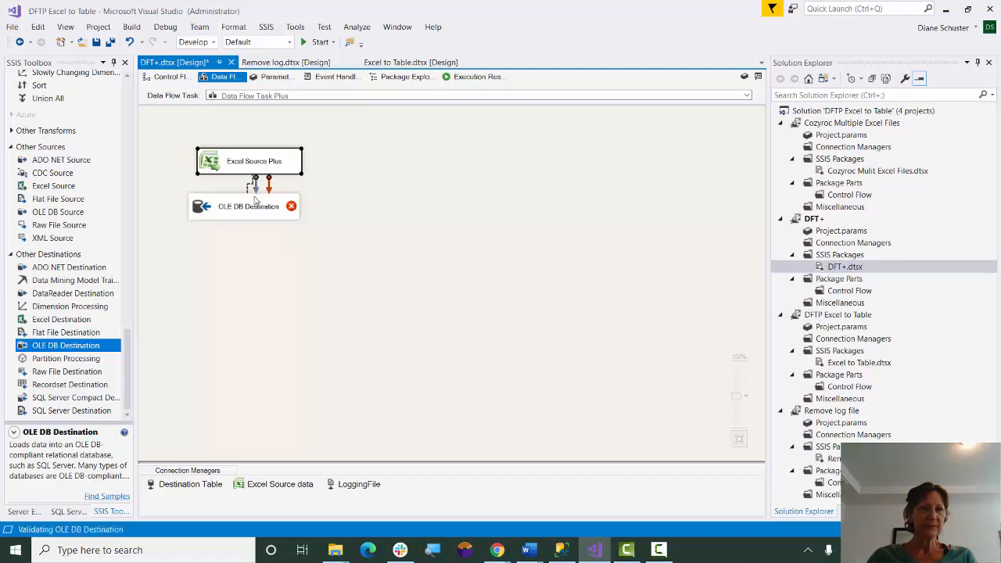
Point the OLE DB Destination at [dbo].[Equipment Suppliers], preview its empty data, and accept.
double_click(247, 206)
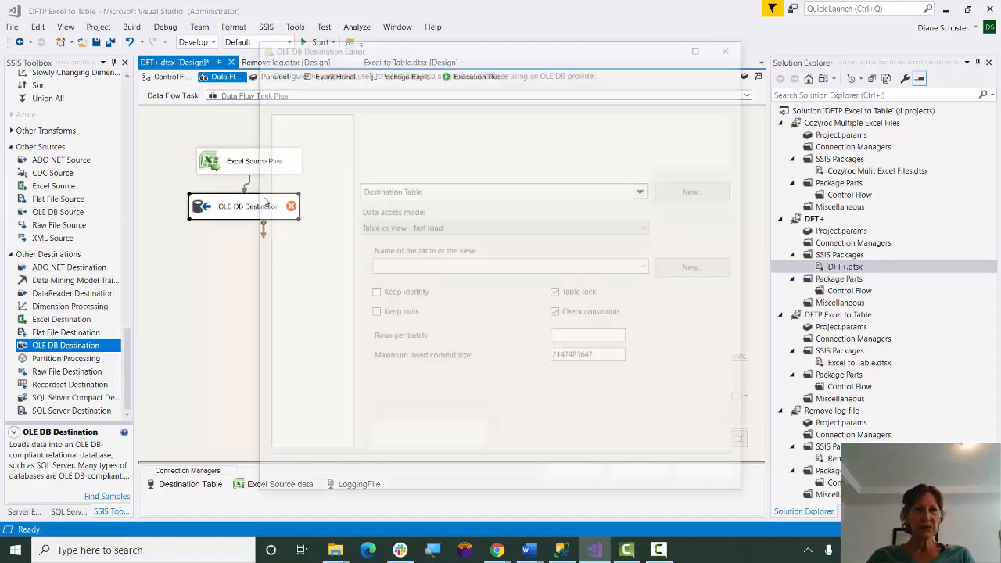
double_click(243, 207)
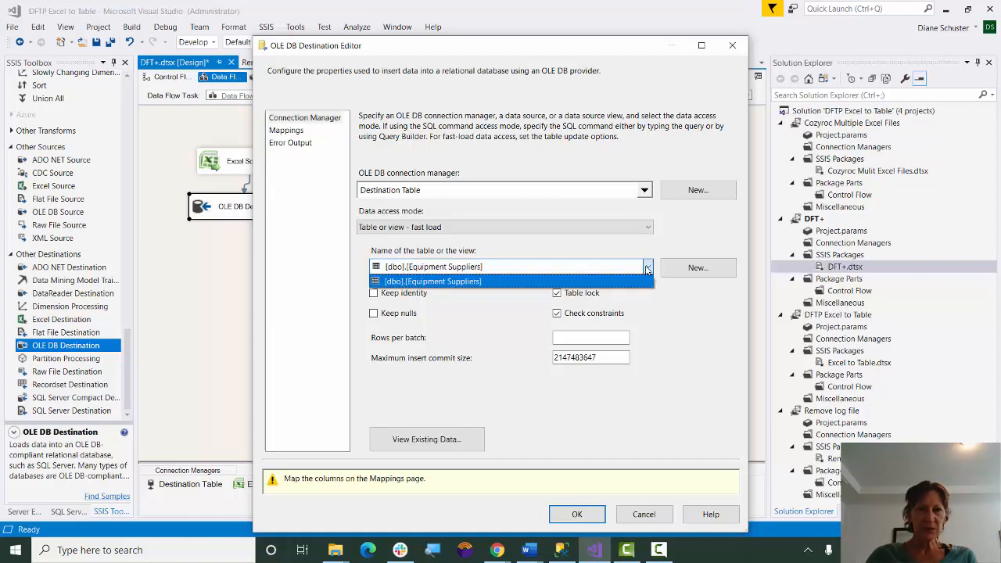
left_click(435, 281)
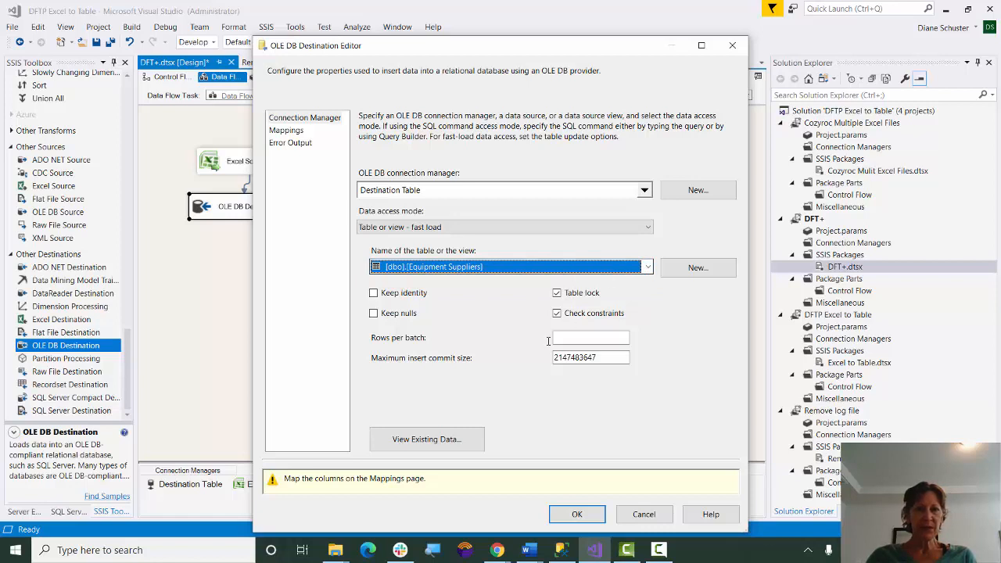
left_click(425, 439)
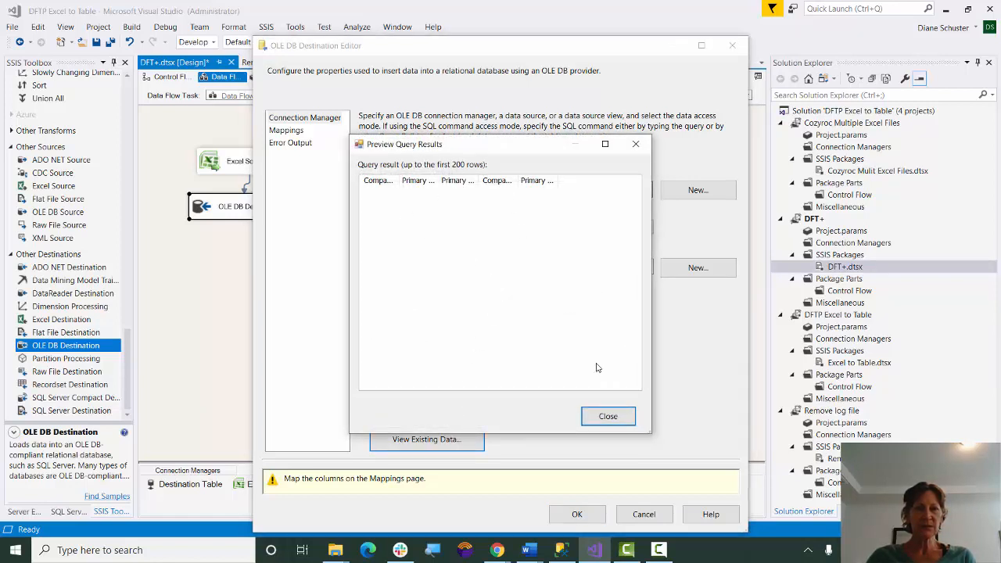
left_click(607, 416)
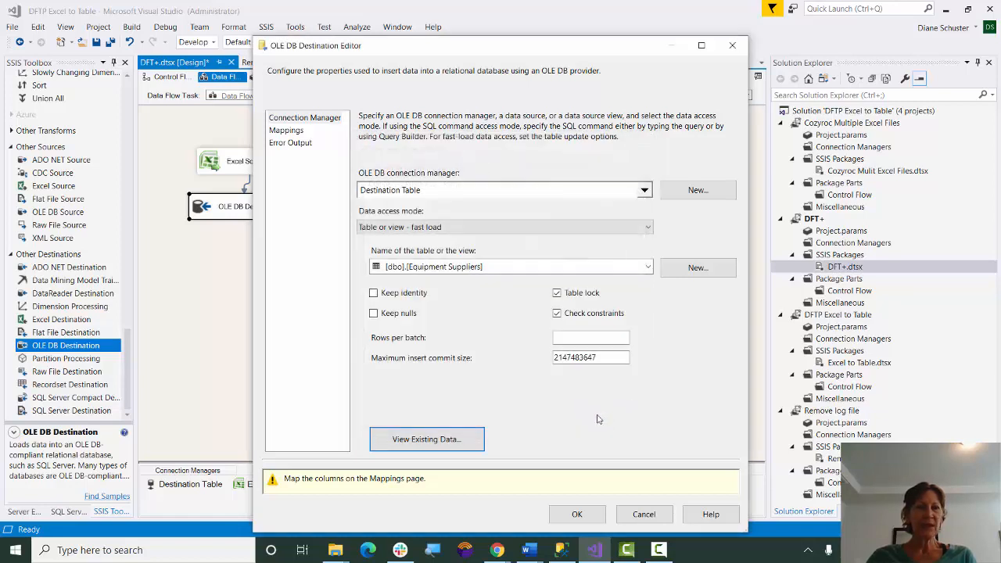
left_click(286, 129)
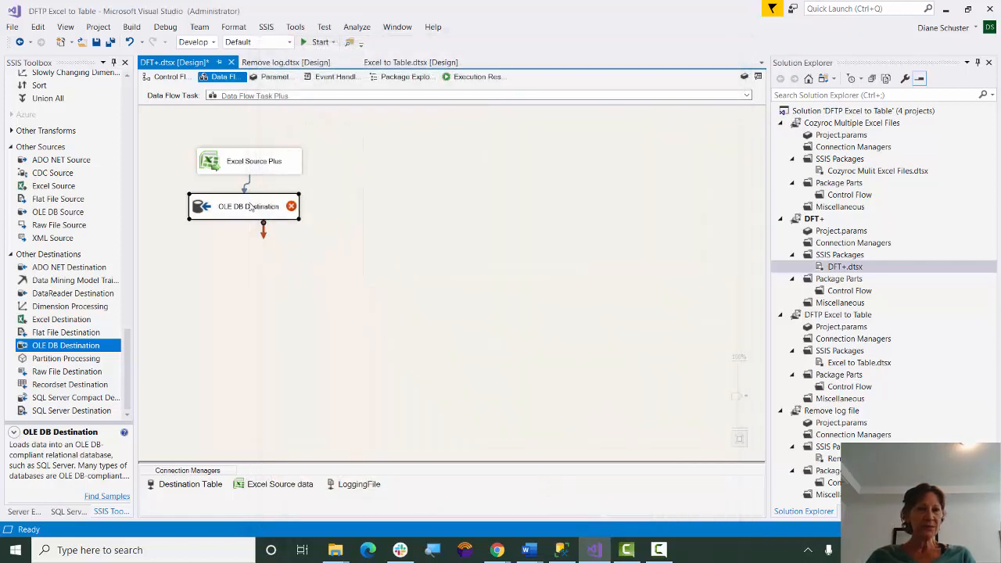
Remove the OLE DB Destination's static columns so its error marker clears.
right_click(247, 207)
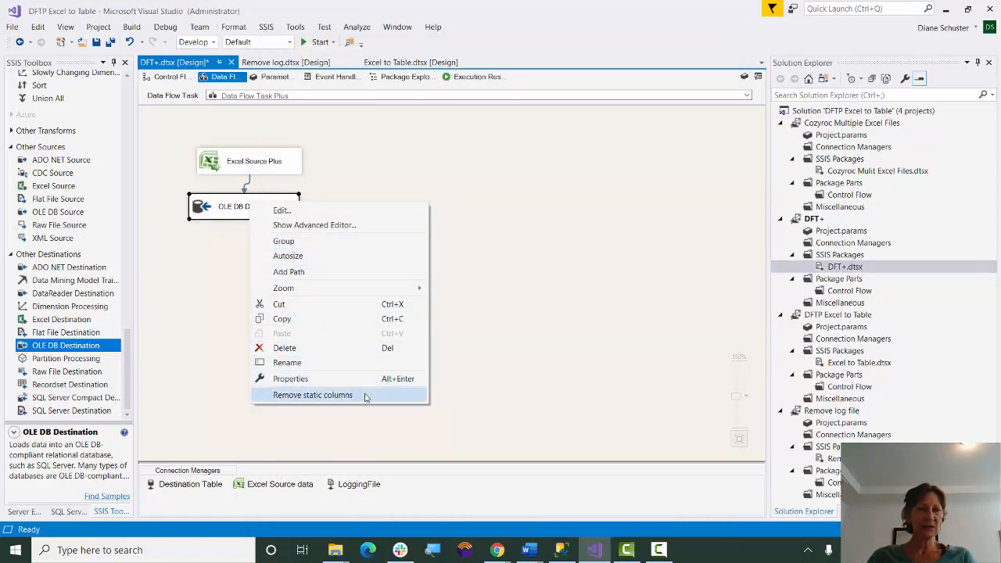
left_click(312, 394)
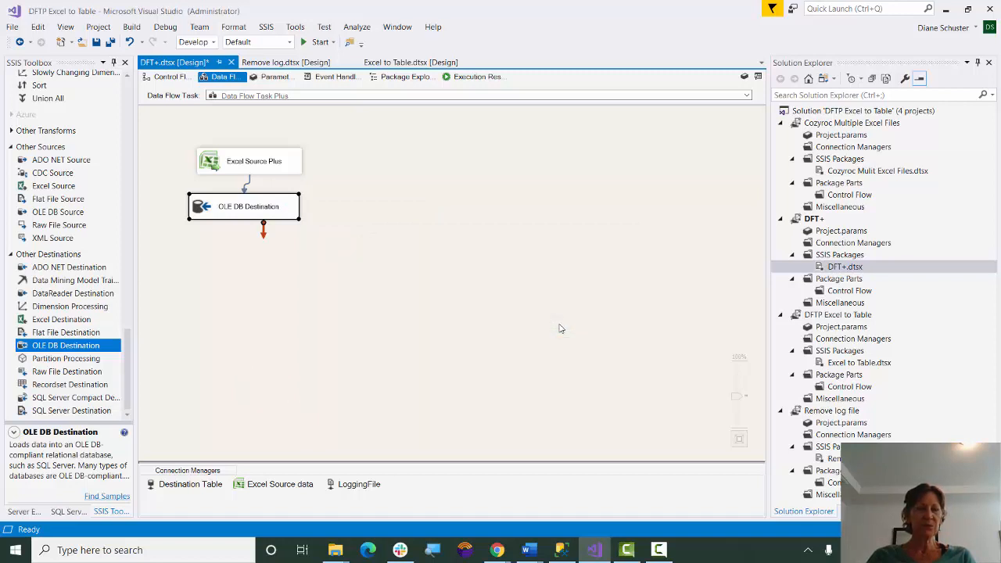
mouse_move(325, 309)
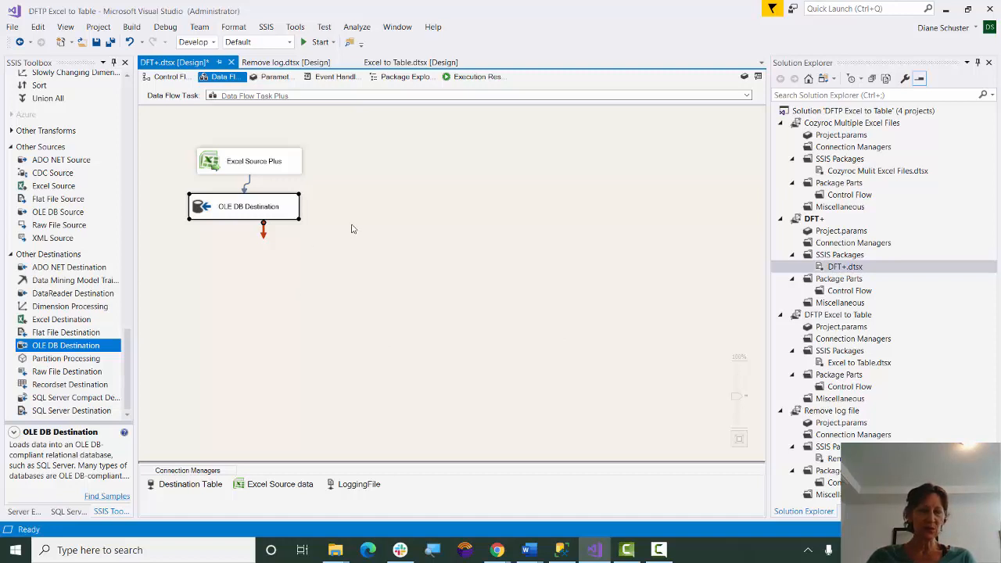
mouse_move(309, 218)
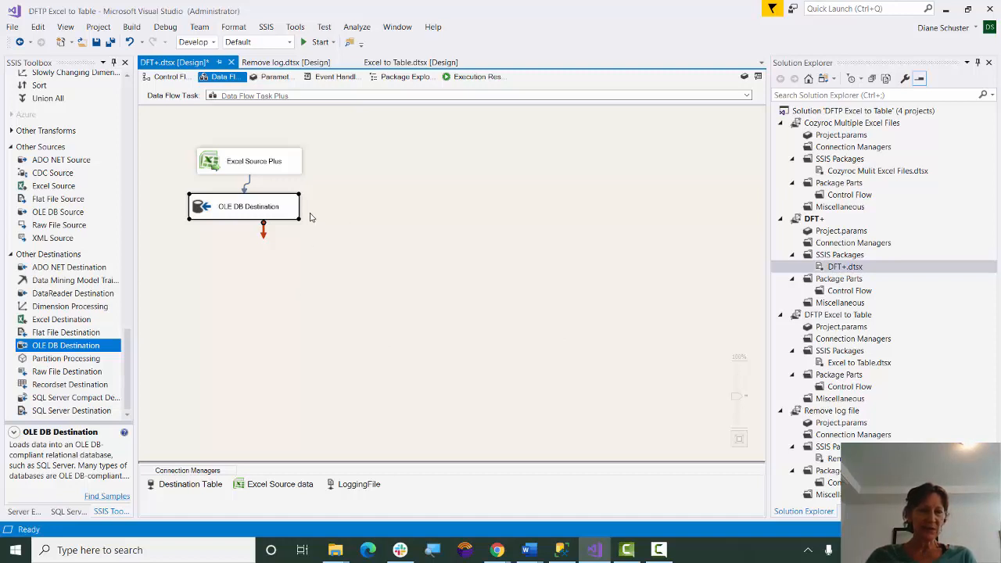
Review the OLE DB Destination's advanced properties and THUNK_COLUMN mapping, then close the editor.
right_click(247, 206)
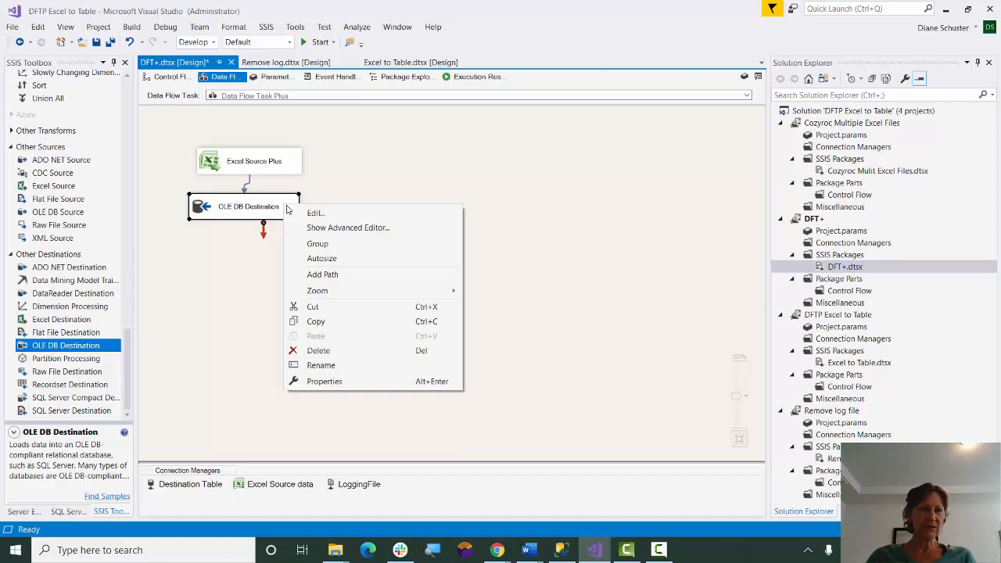
left_click(347, 228)
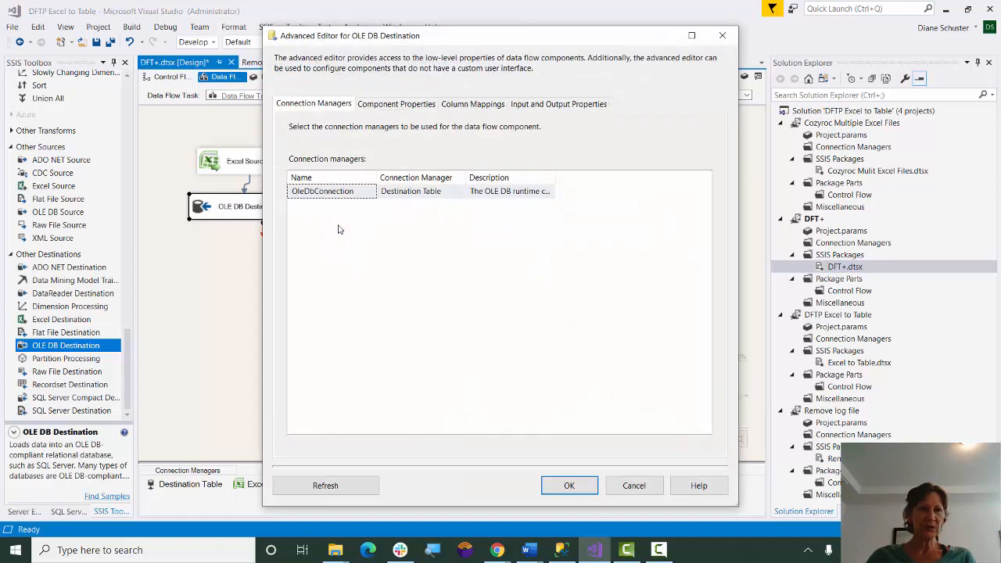
left_click(397, 103)
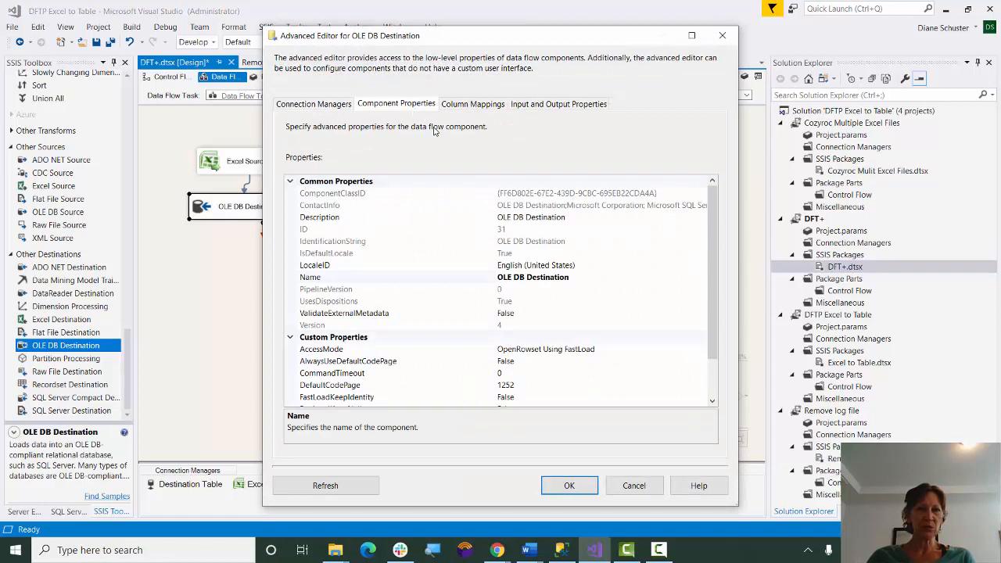
mouse_move(460, 294)
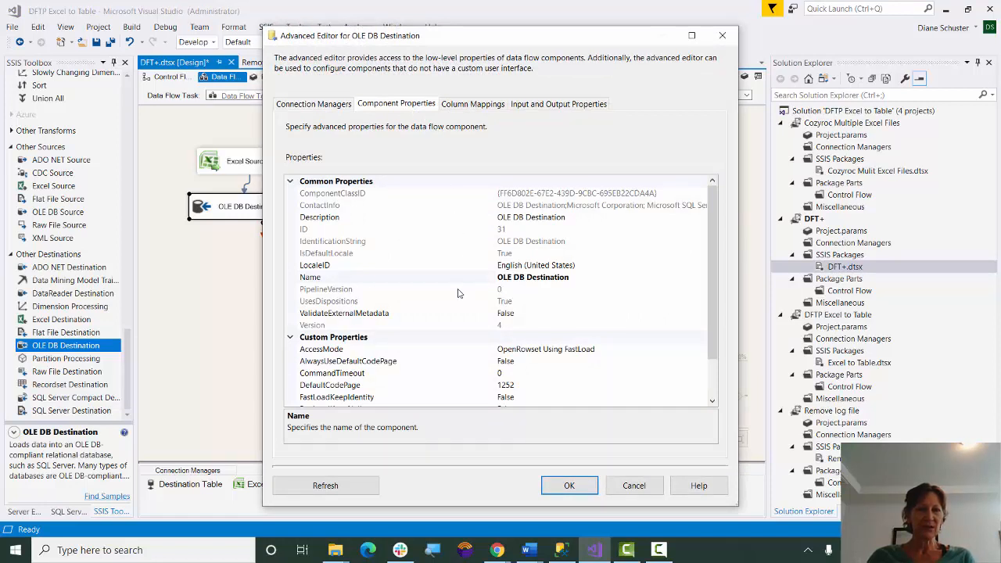
mouse_move(528, 319)
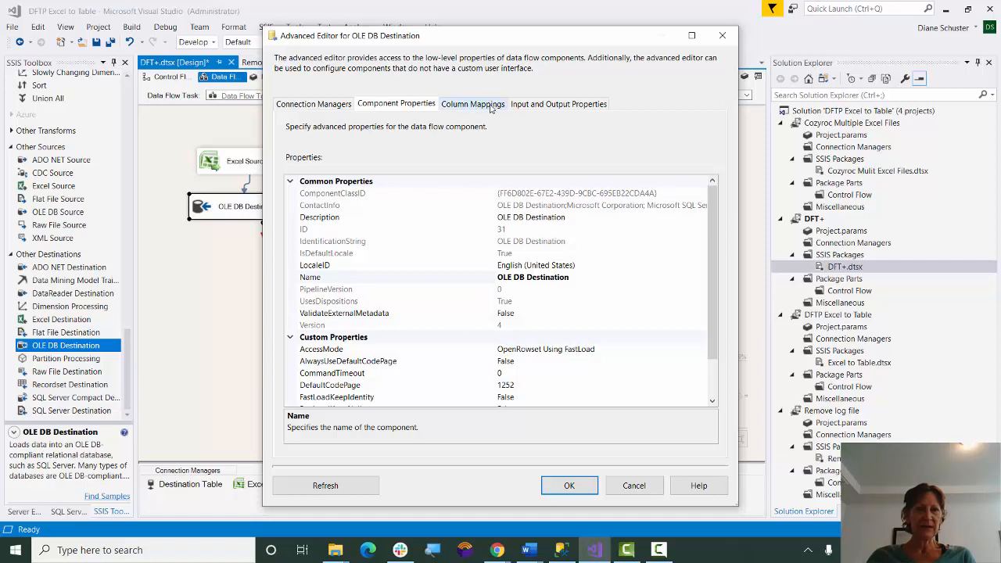
left_click(472, 104)
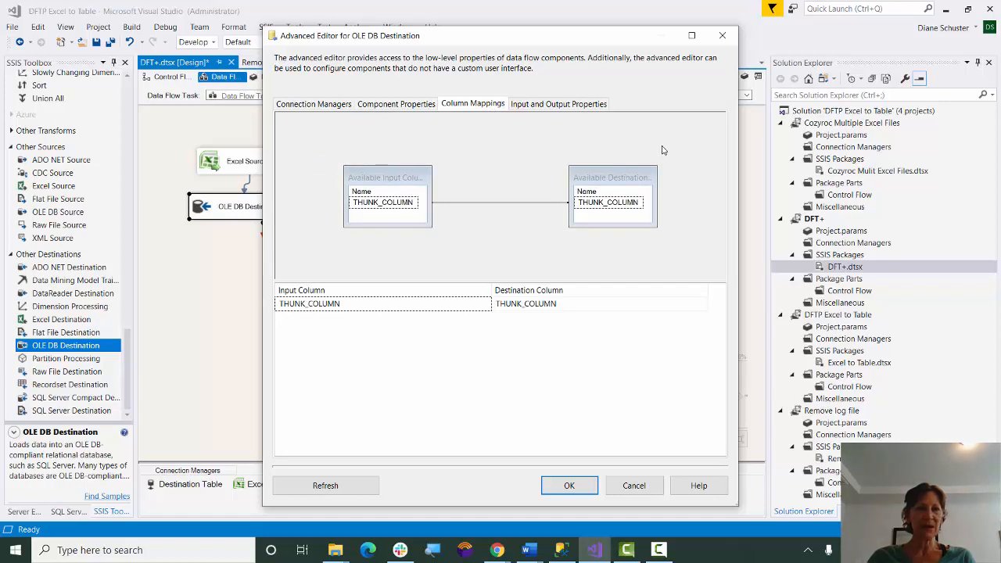
mouse_move(554, 178)
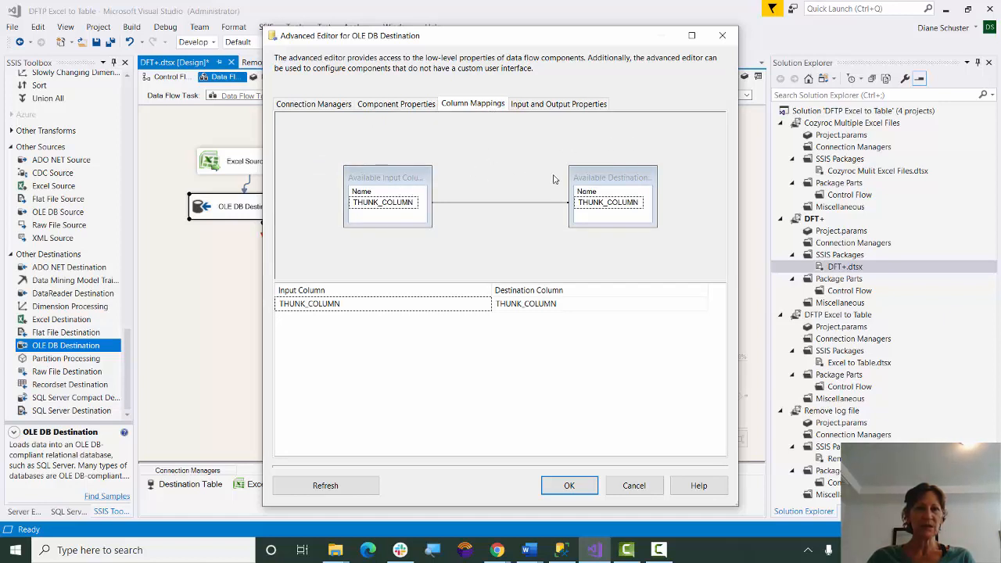
mouse_move(591, 174)
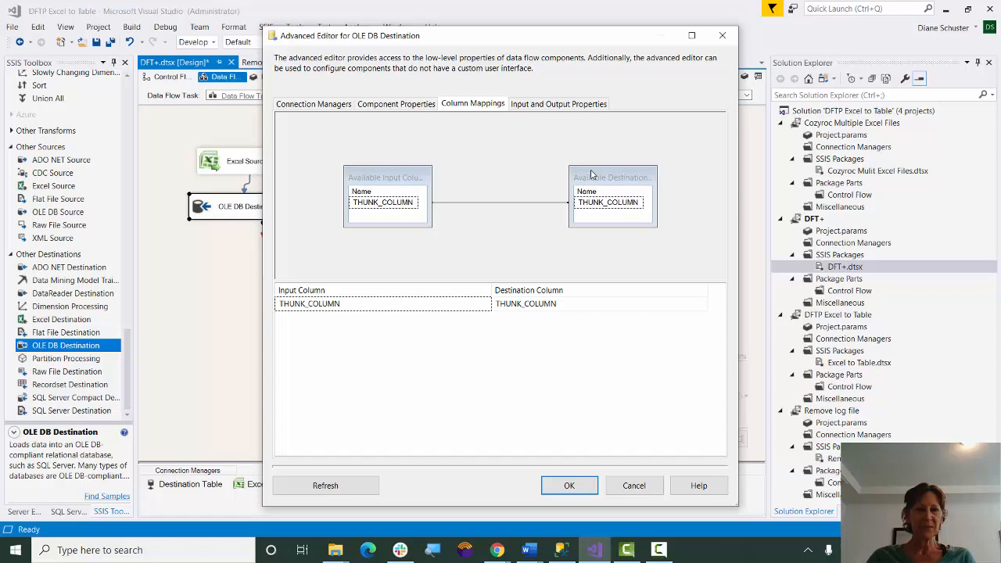
left_click(569, 485)
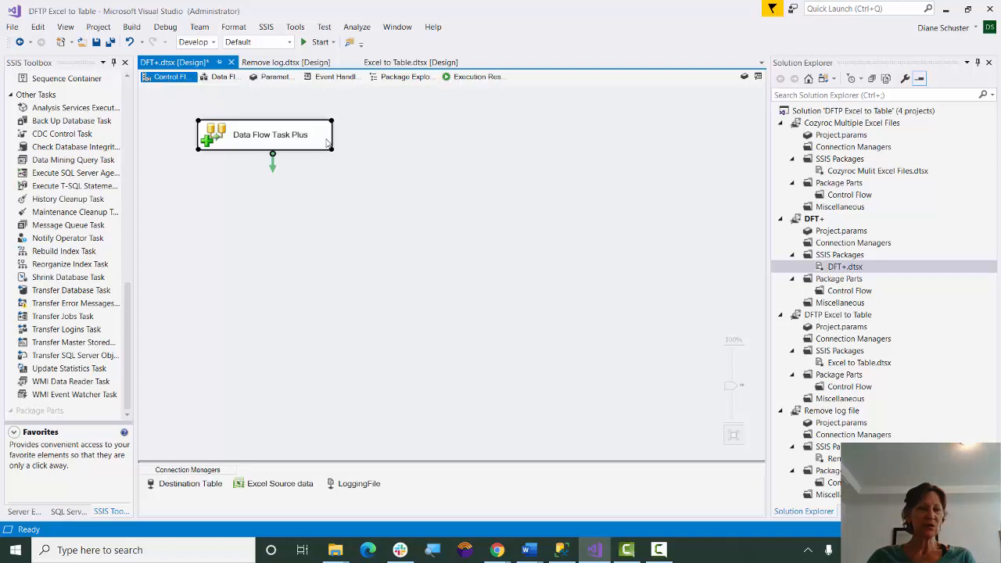
Set Excel Source Plus and OLE DB Destination to Enabled in the task's Dynamic settings and confirm.
double_click(269, 134)
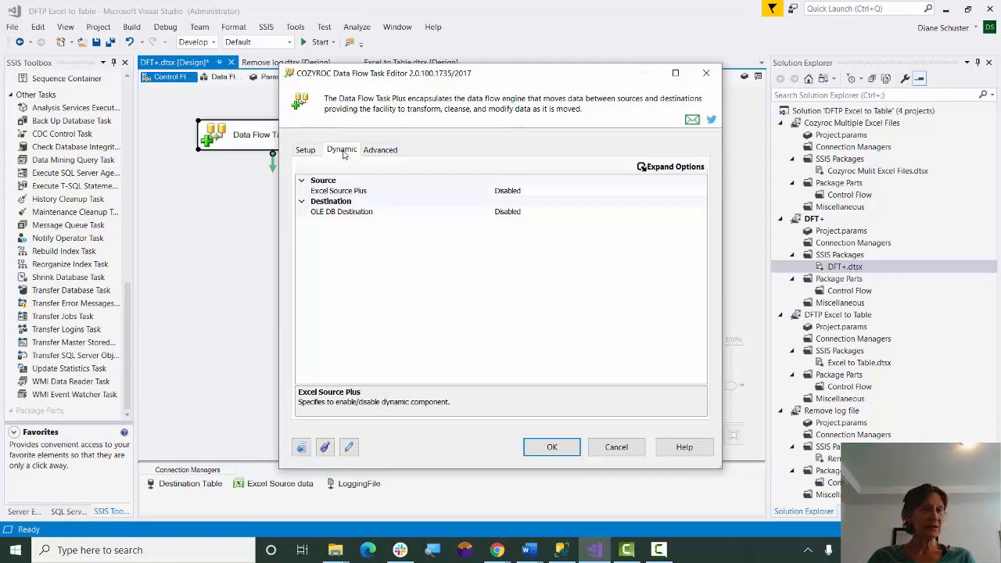
mouse_move(397, 244)
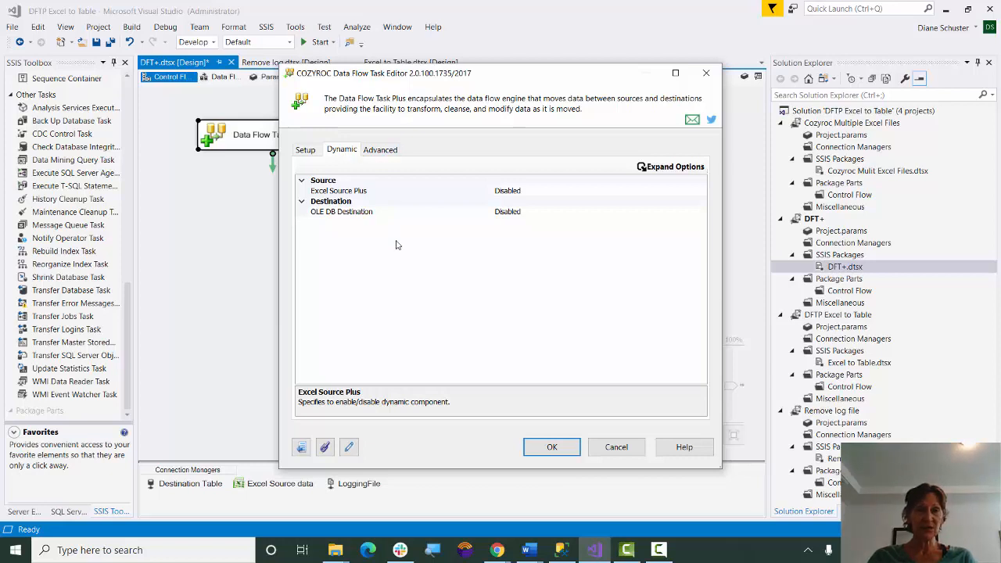
left_click(516, 191)
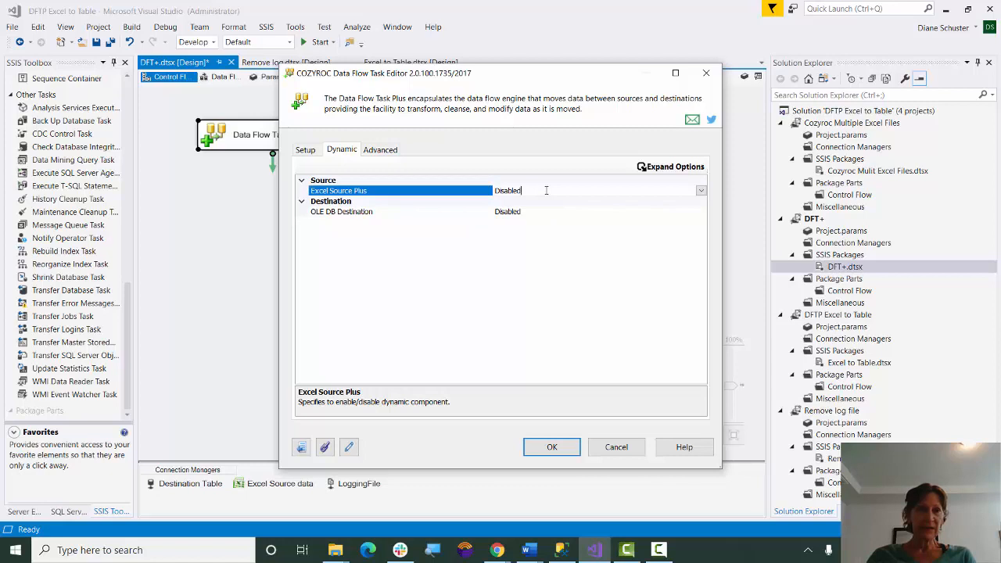
left_click(701, 190)
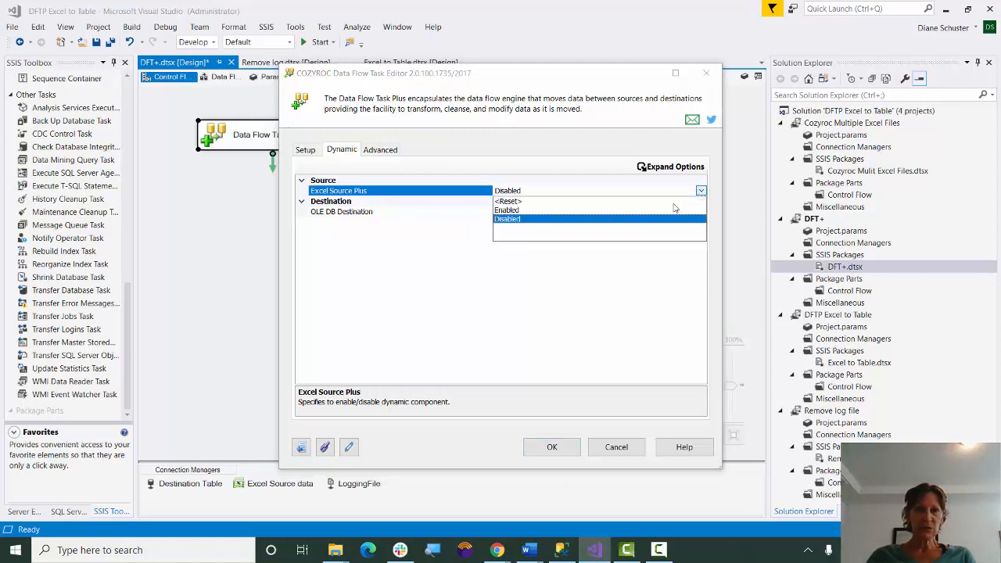
left_click(506, 210)
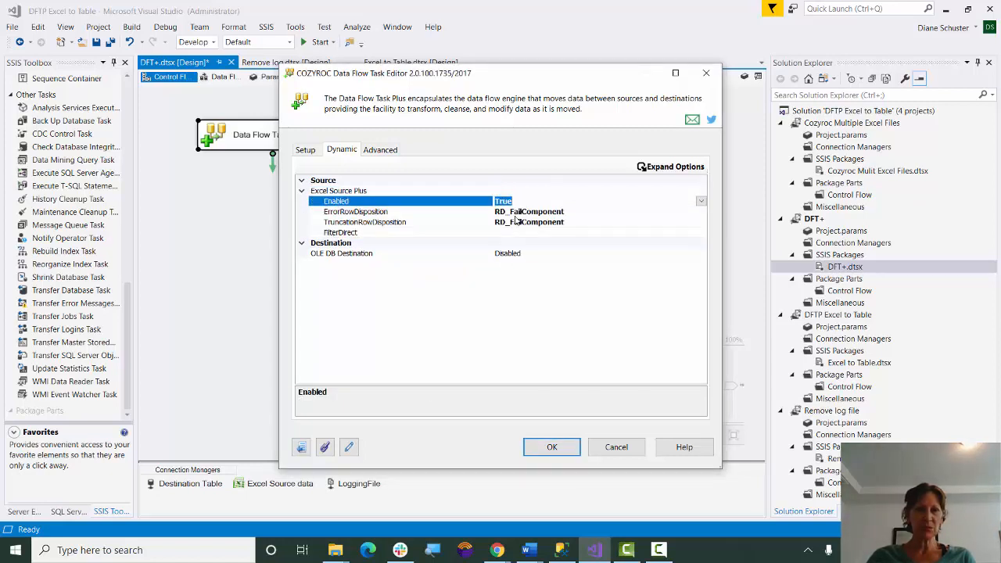
left_click(341, 254)
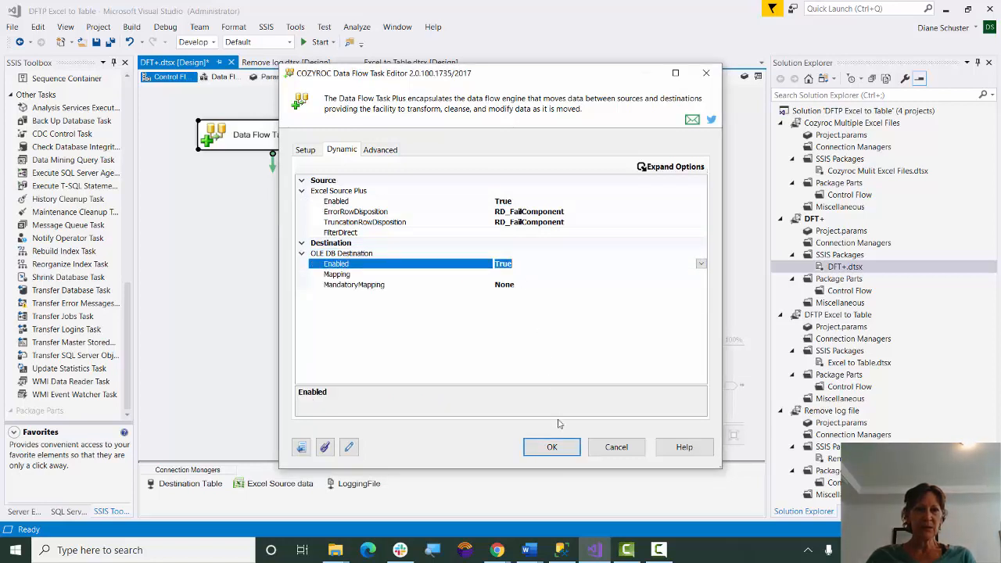
left_click(550, 447)
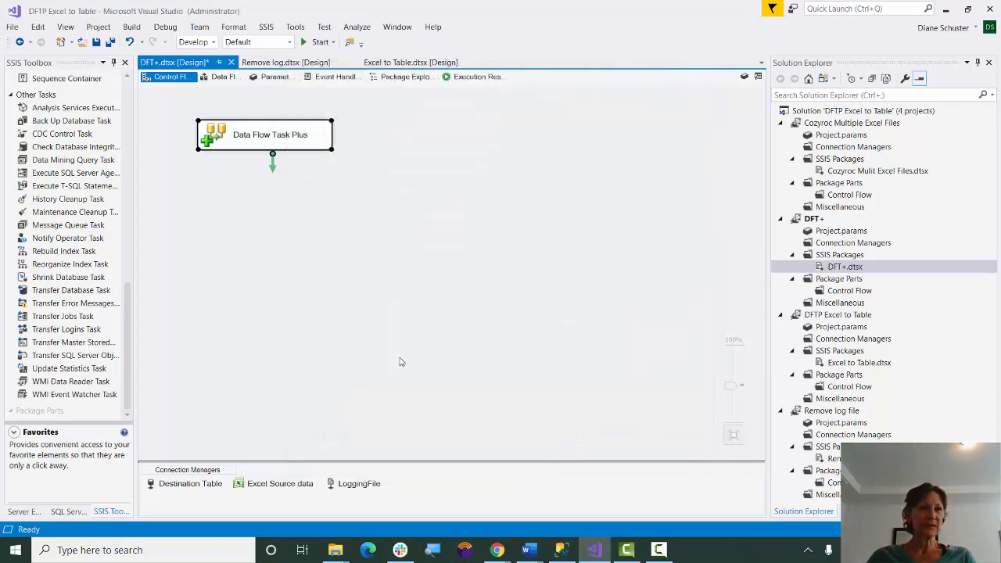
mouse_move(113, 40)
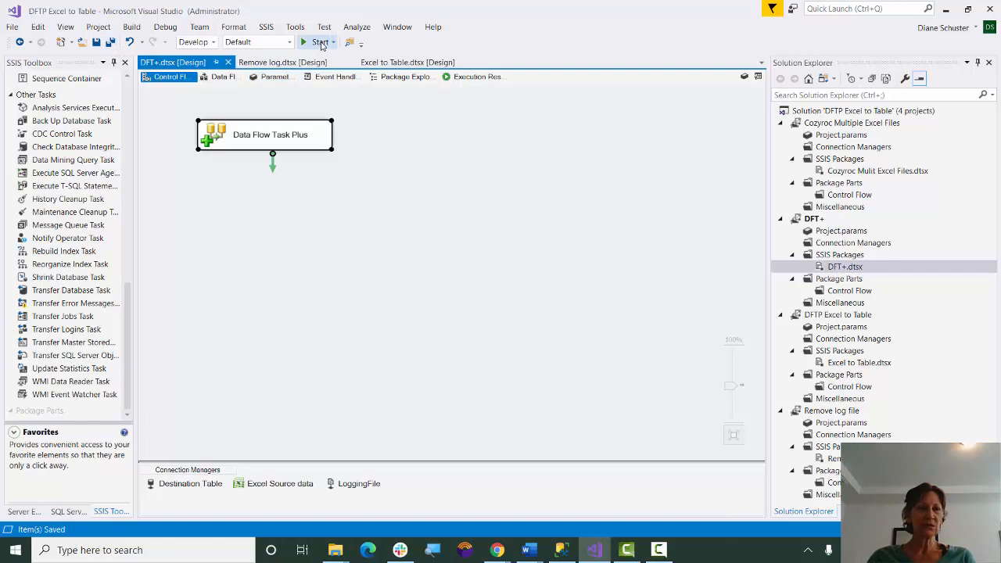
Start debugging so the package builds and Data Flow Task Plus finishes with a green check.
left_click(318, 42)
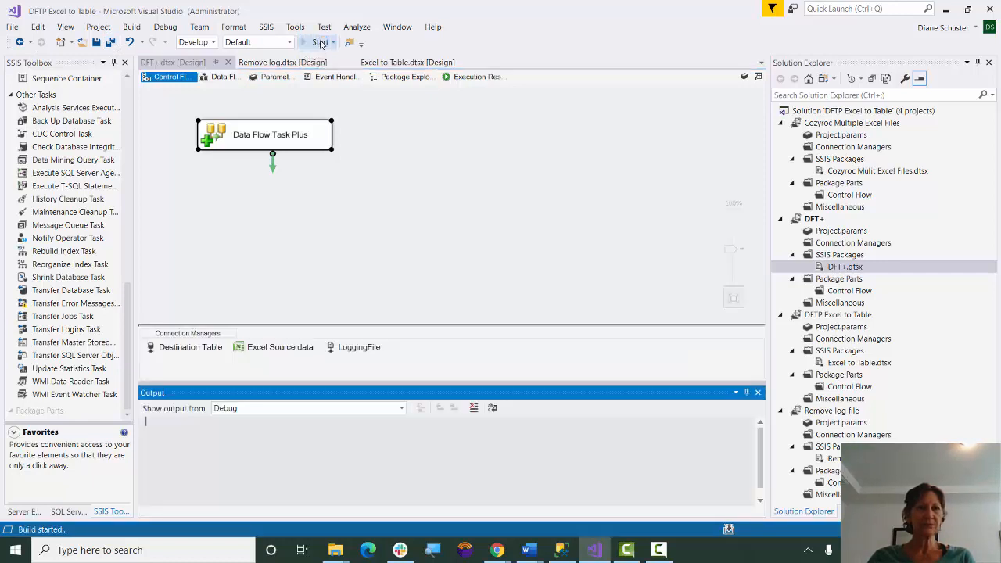
left_click(318, 42)
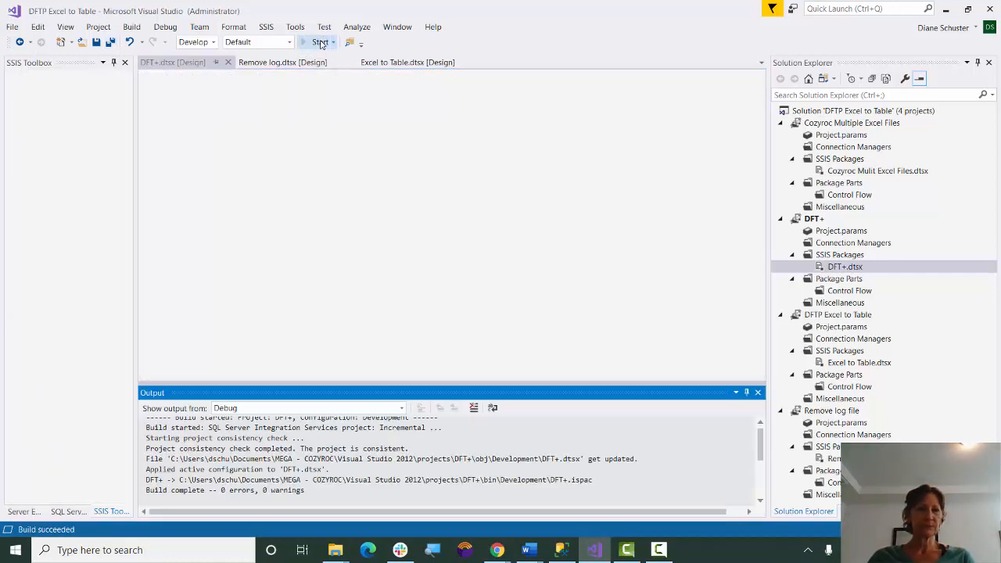
left_click(317, 42)
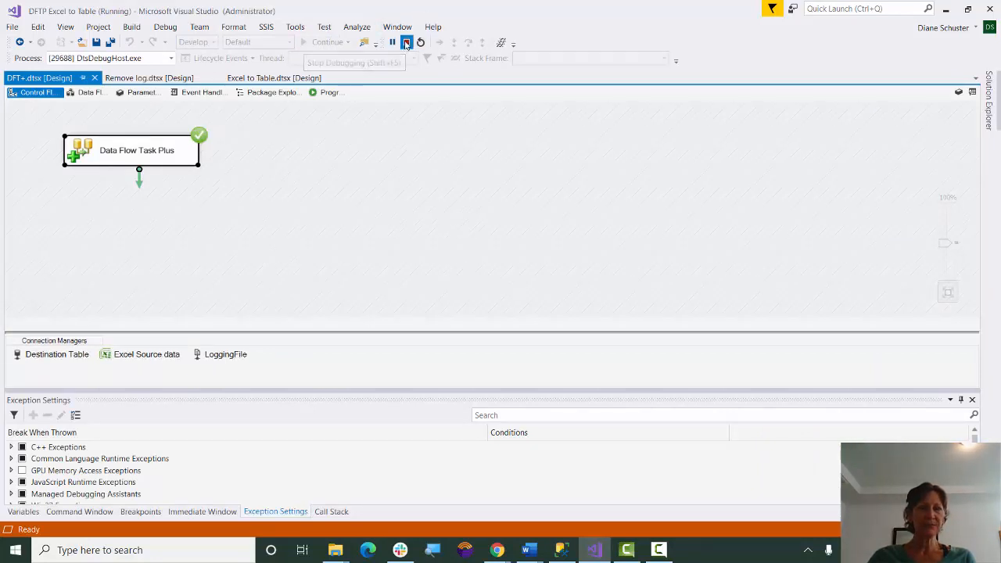
left_click(408, 43)
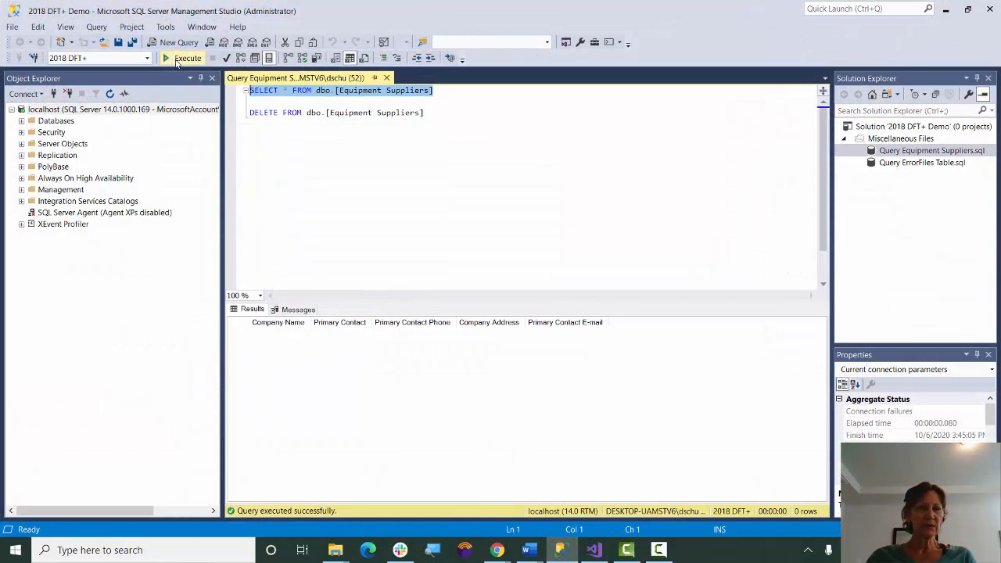
Execute SELECT * FROM dbo.[Equipment Suppliers] to return the seven loaded supplier rows.
left_click(188, 58)
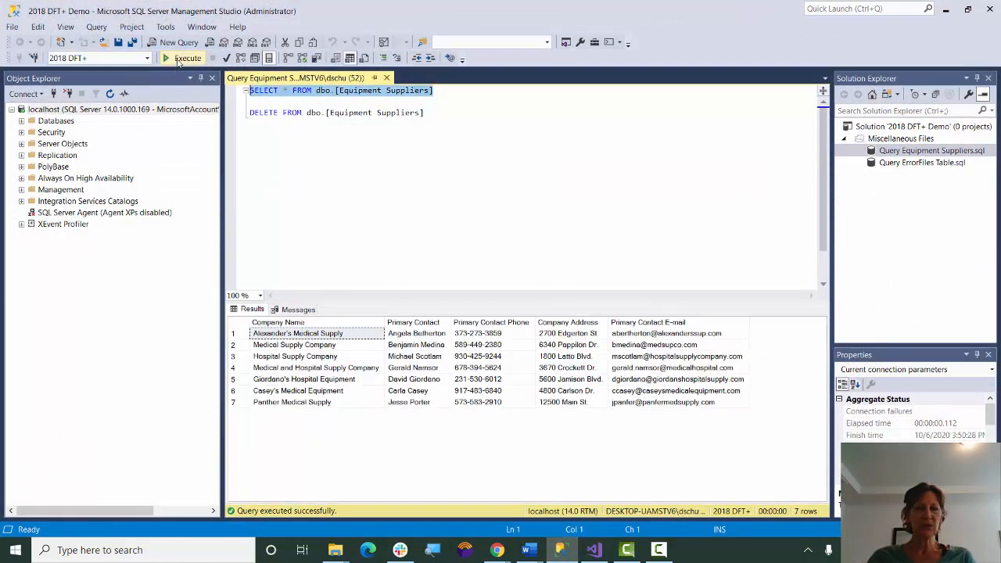